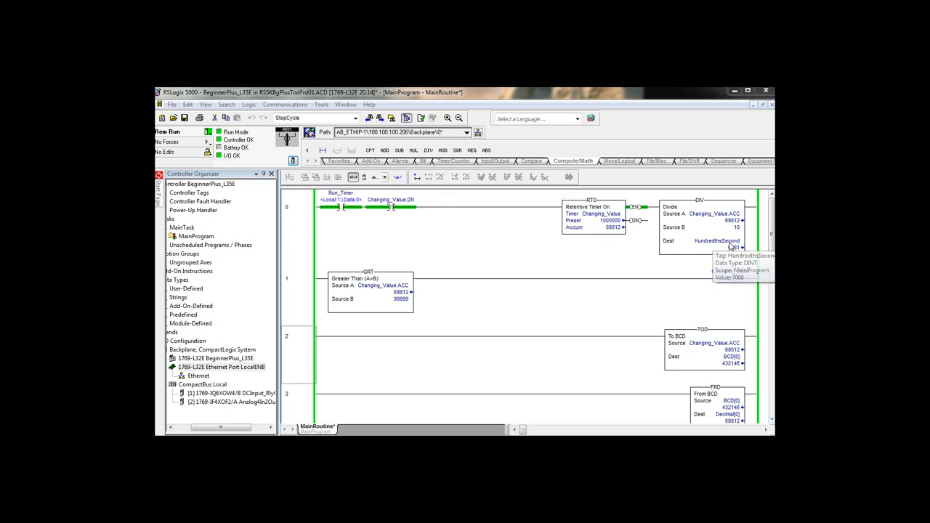
# Step: Set the HundredthsSecond tag's Style to Binary in its properties and apply it
pyautogui.rightClick(715, 241)
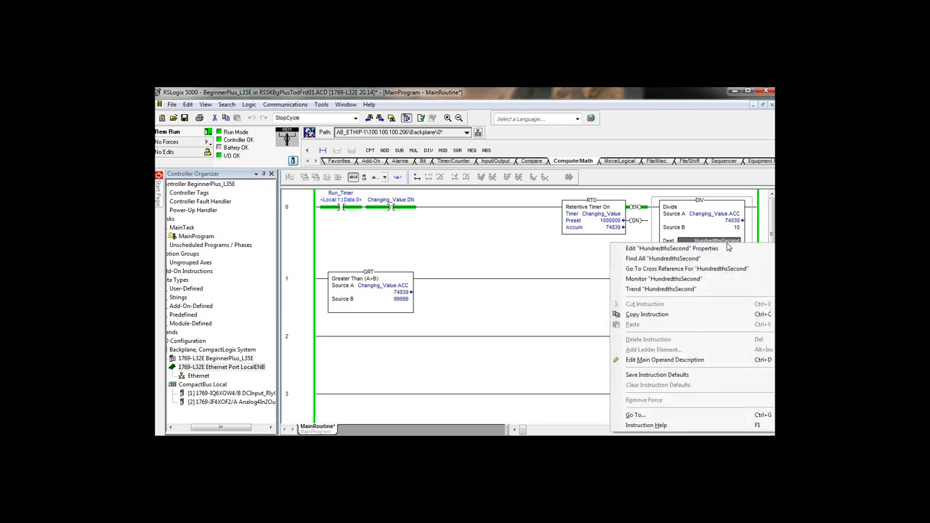
pyautogui.click(671, 247)
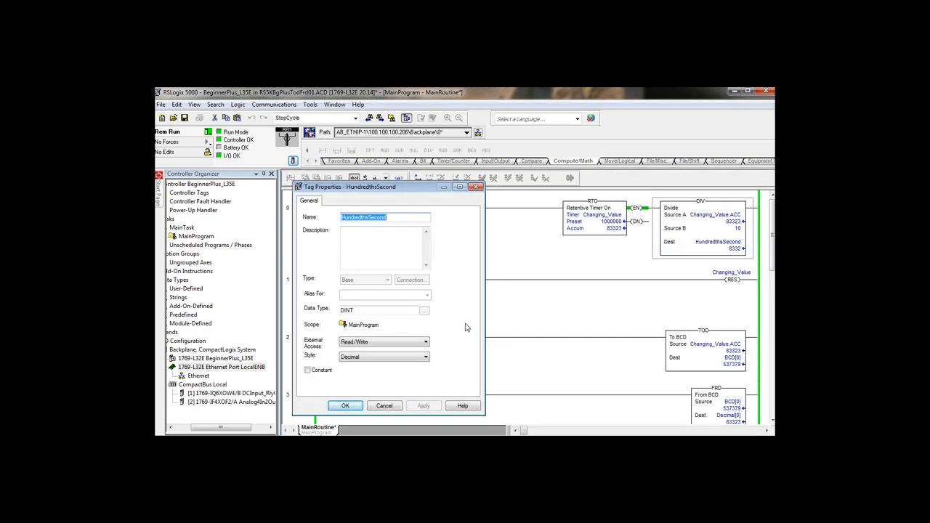
pyautogui.moveTo(437, 357)
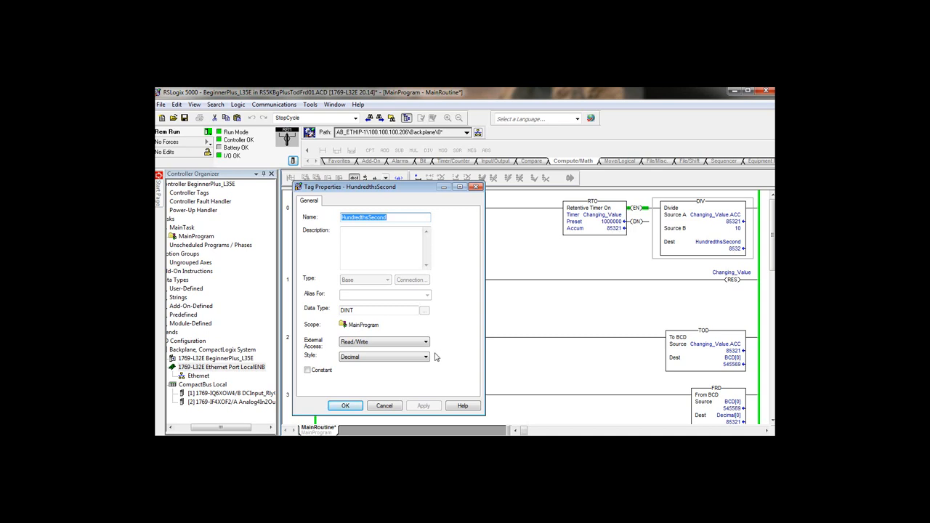
pyautogui.click(425, 358)
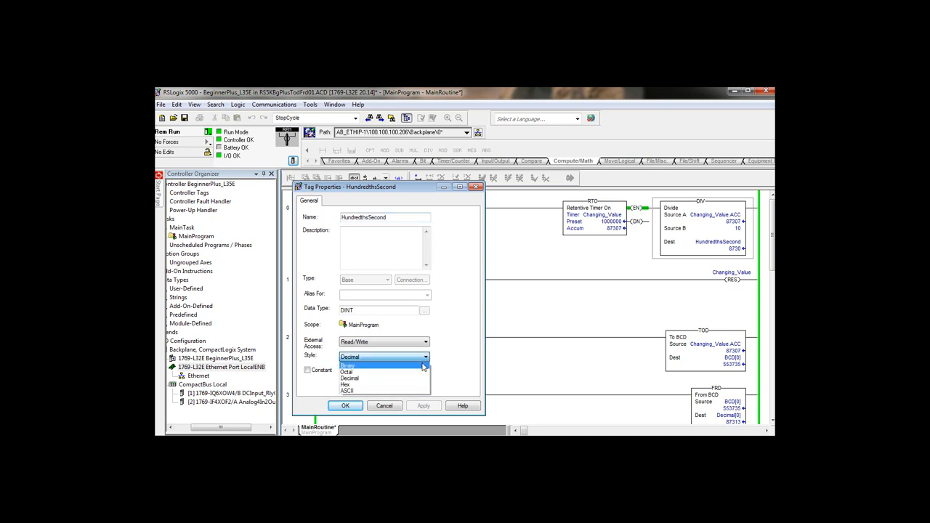
pyautogui.click(349, 364)
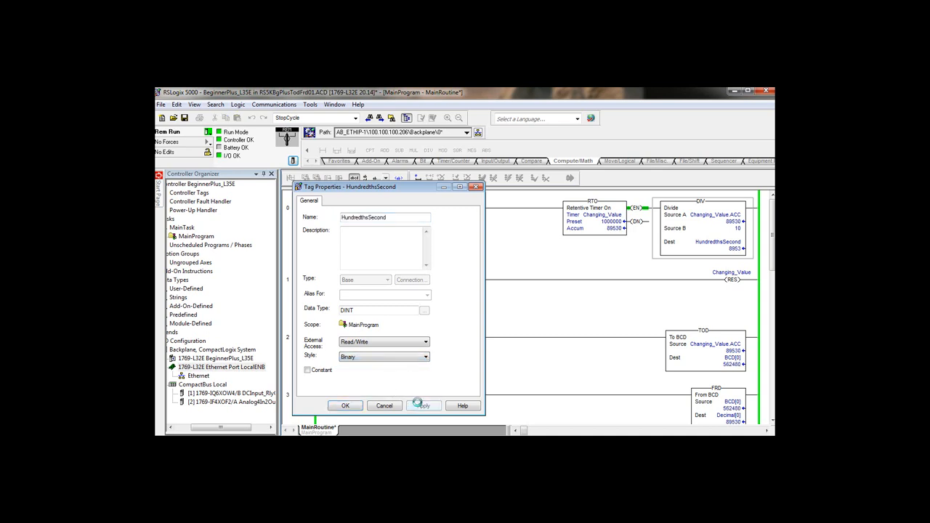
pyautogui.click(346, 406)
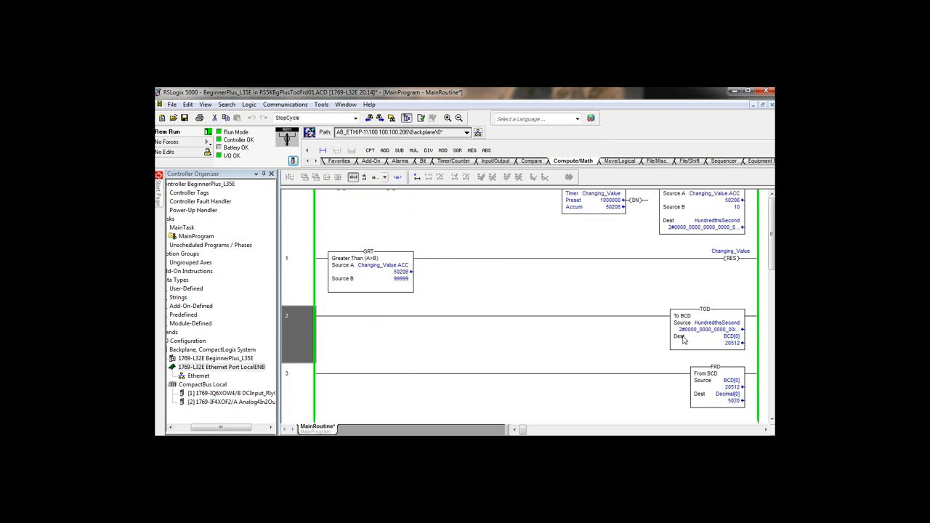
# Step: Set the BCD tag's display Style to Binary via Edit Properties
pyautogui.rightClick(733, 337)
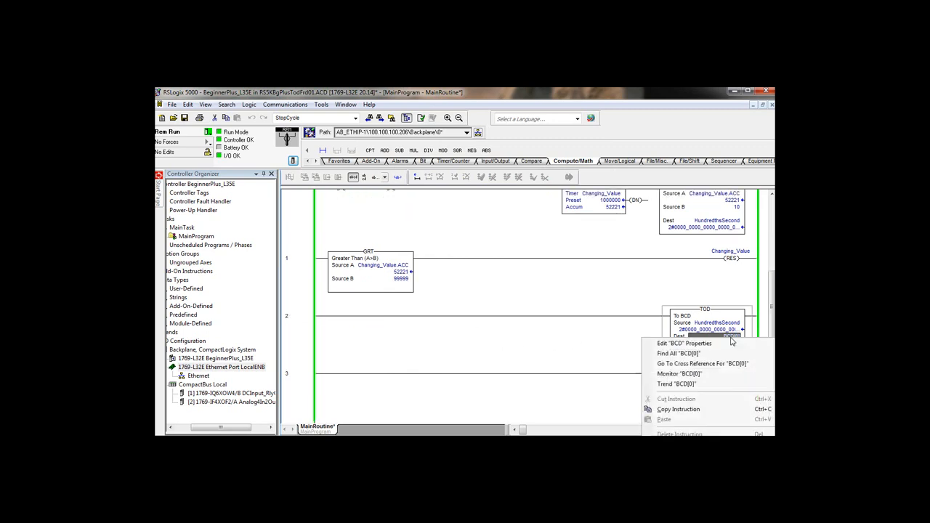
pyautogui.click(685, 343)
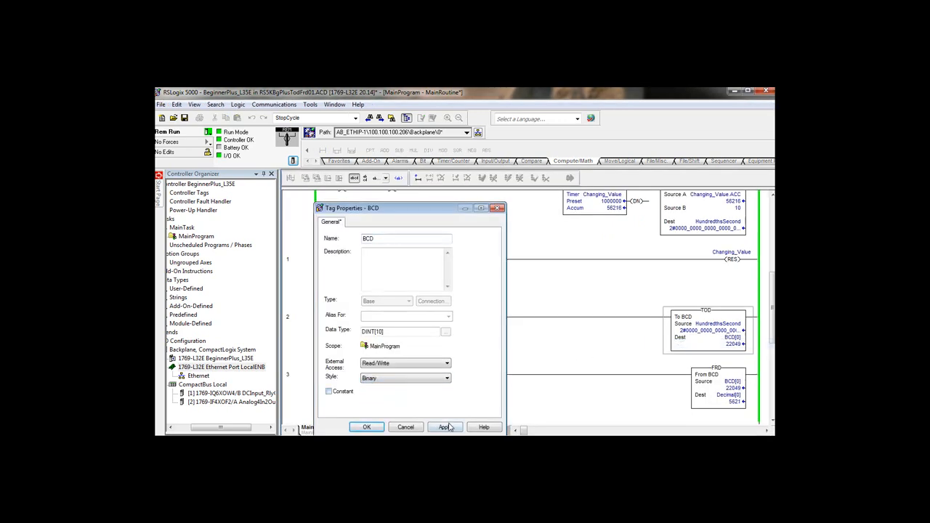
pyautogui.click(366, 428)
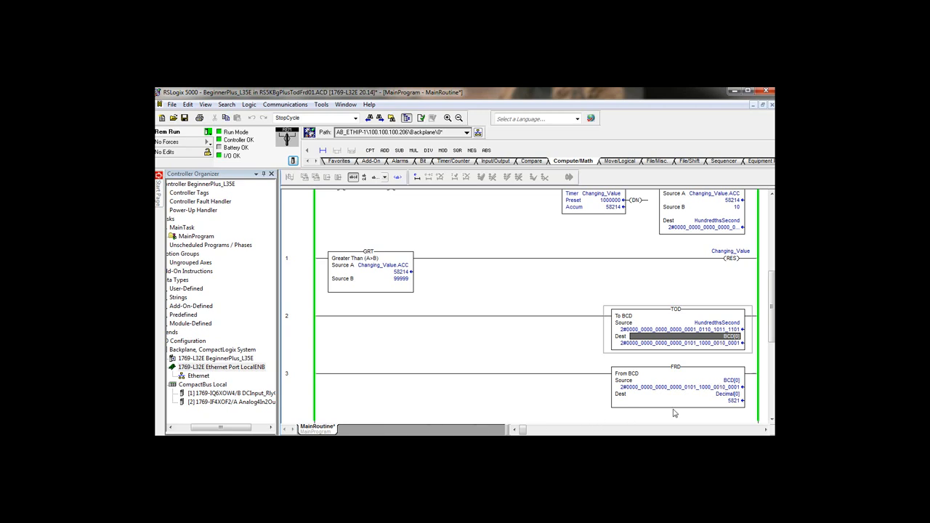
# Step: Set the Decimal tag's display Style to Binary via Edit Properties
pyautogui.rightClick(729, 394)
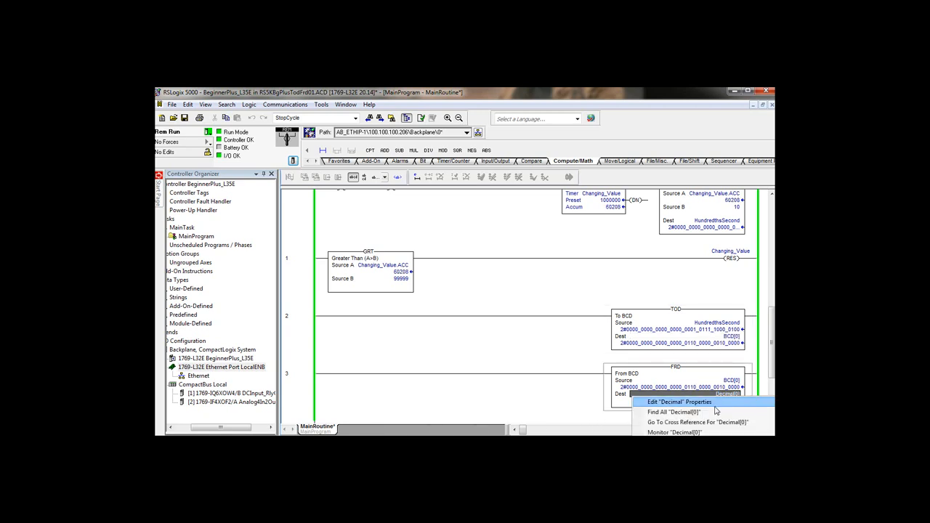
pyautogui.click(678, 401)
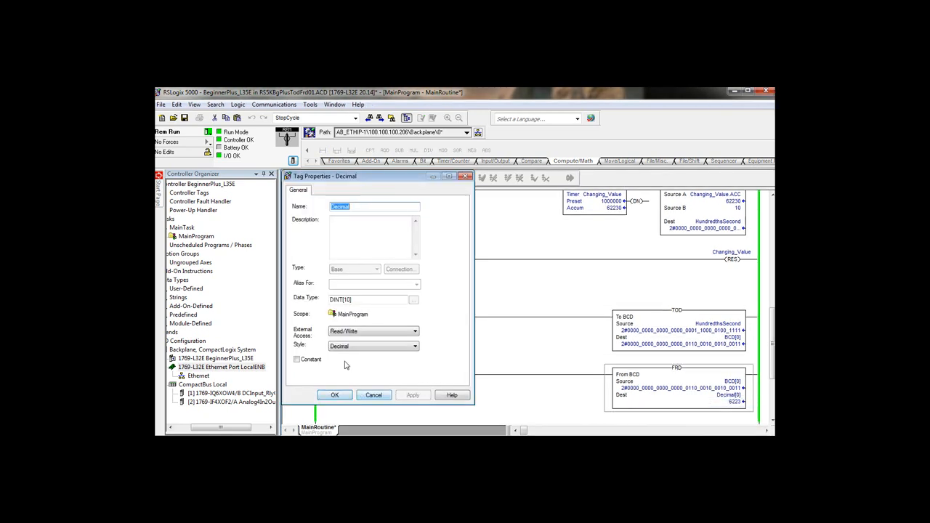
pyautogui.click(372, 346)
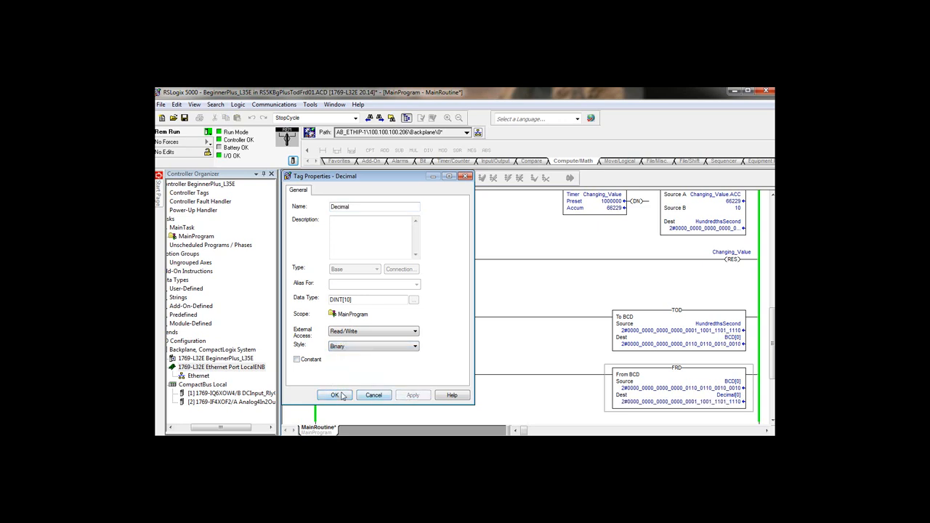
pyautogui.click(334, 395)
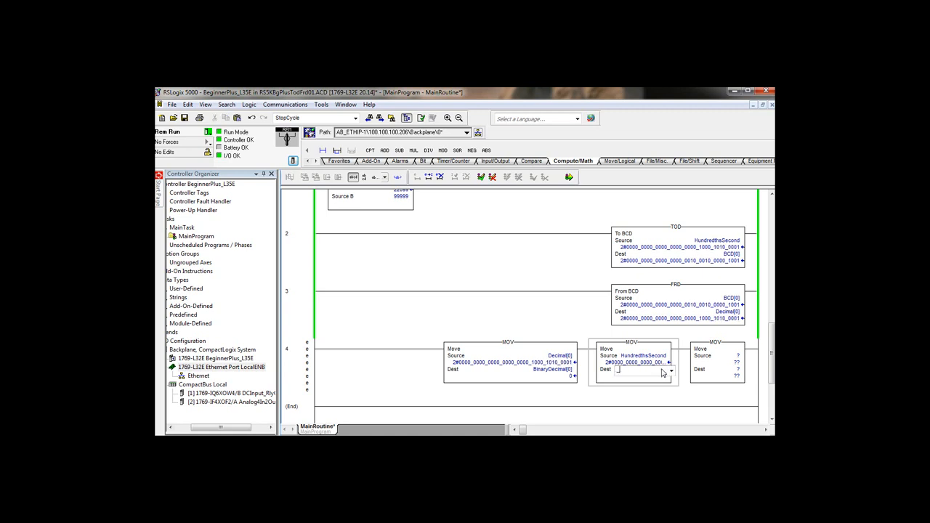
# Step: Name the second Move's destination as a new tag _100thSEC
pyautogui.write('_100thSEC')
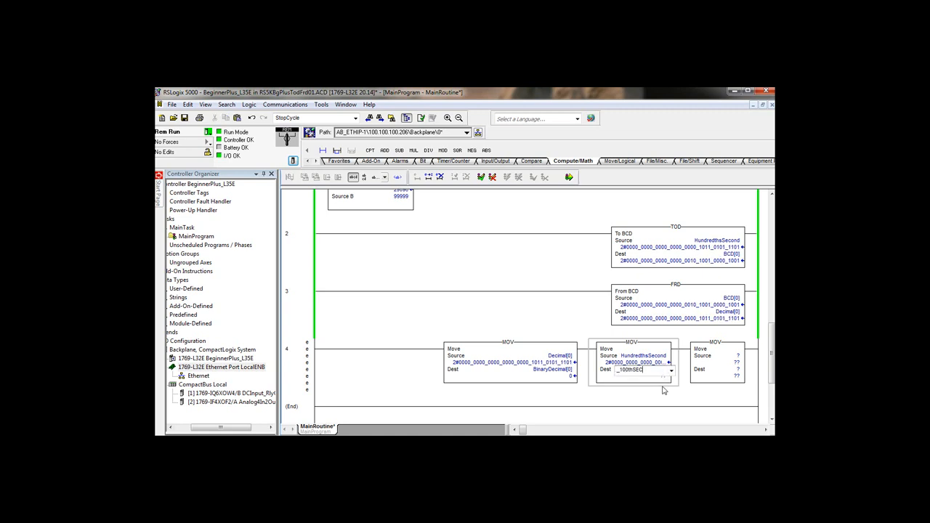
# Step: Create the _100thSEC tag as a DINT[10] array from the New Tag dialog
pyautogui.rightClick(643, 369)
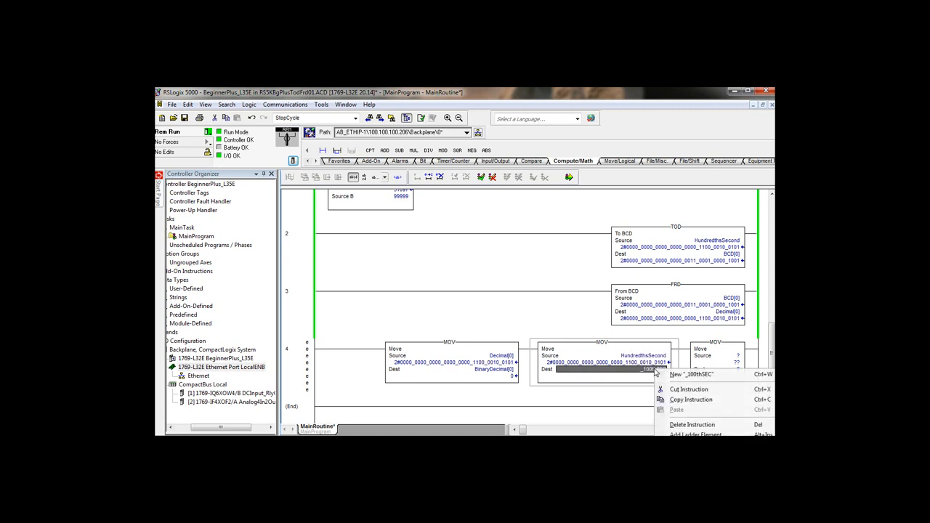
pyautogui.click(692, 375)
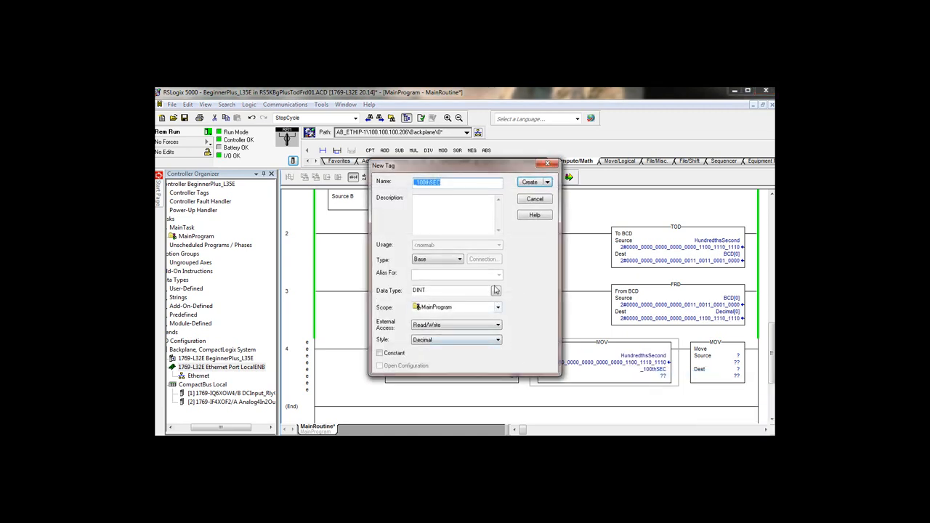
pyautogui.click(497, 291)
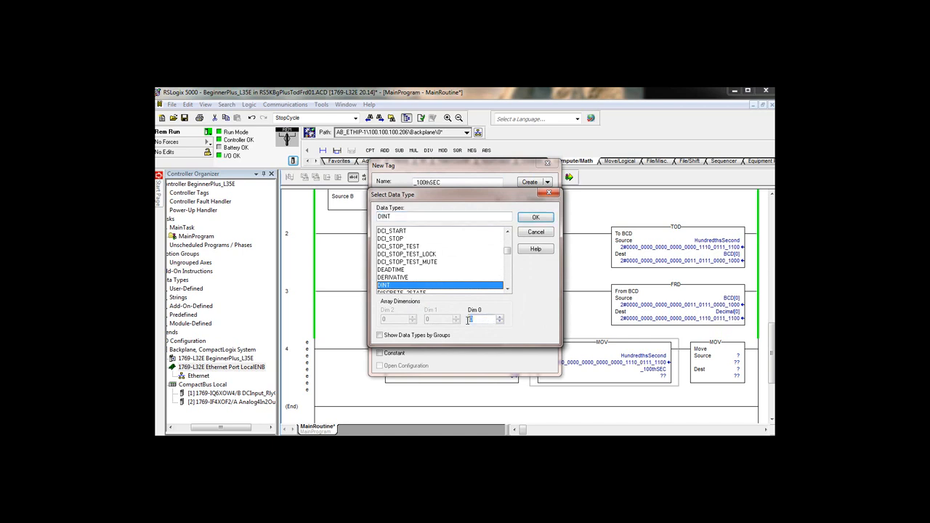
pyautogui.write('10')
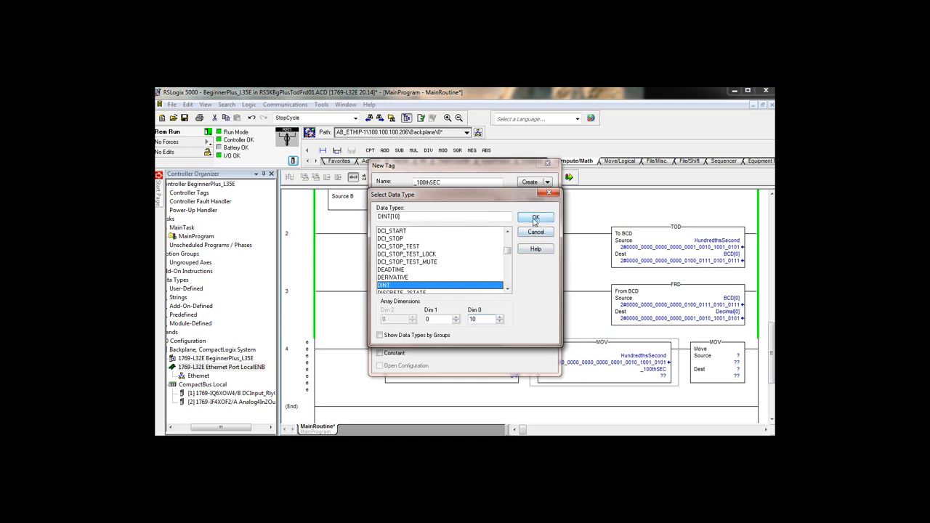
pyautogui.click(535, 218)
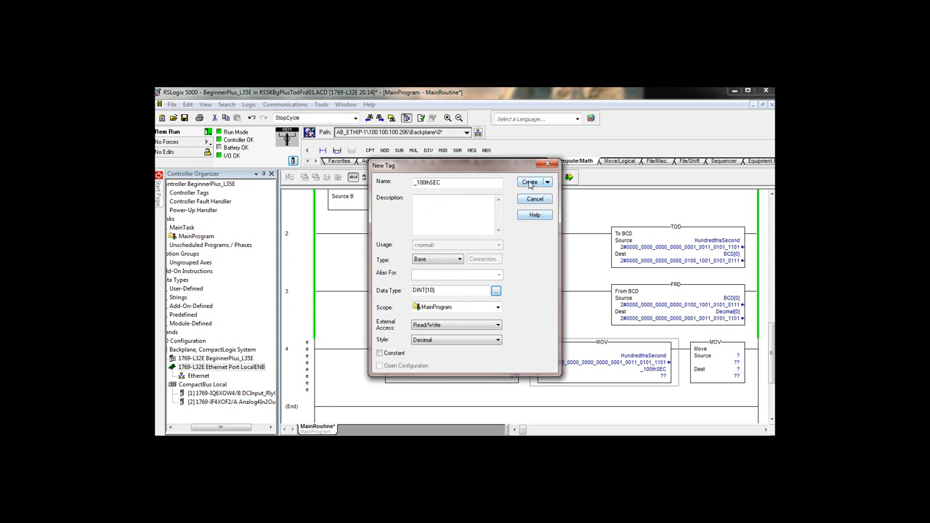
pyautogui.click(529, 182)
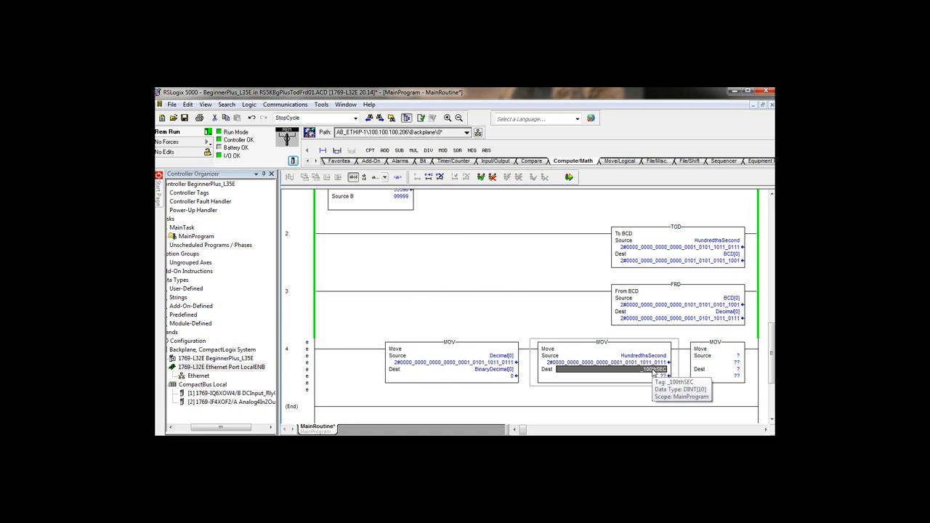
# Step: Select _100thSEC from the tag list as the second Move's destination
pyautogui.click(669, 370)
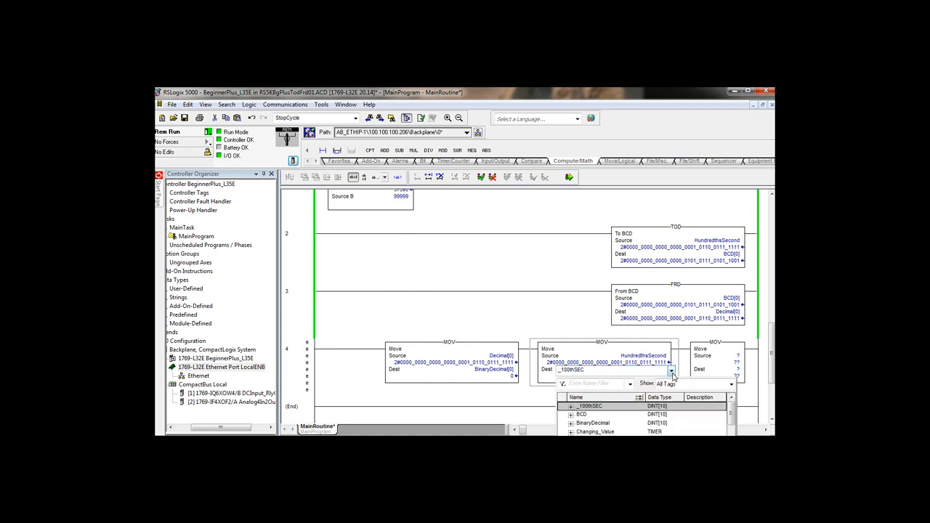
pyautogui.click(570, 406)
pyautogui.write('[0]')
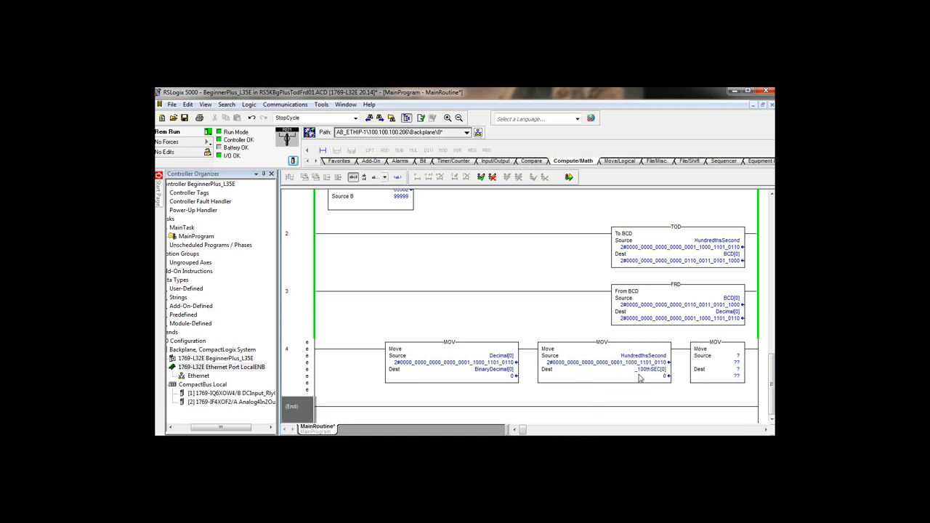
pyautogui.moveTo(652, 375)
pyautogui.write('BCD_Decimal')
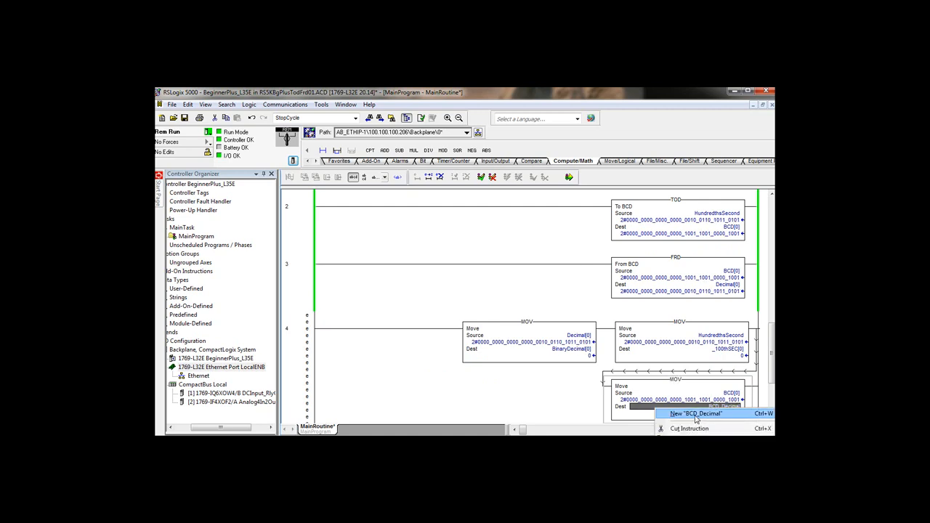
# Step: Create BCD_Decimal as a DINT array with Dim 0 set to 10
pyautogui.click(695, 413)
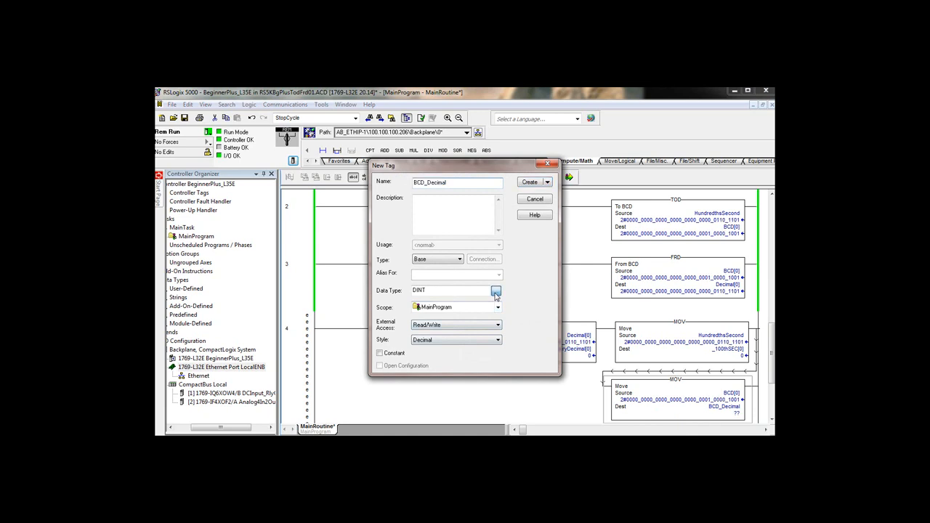
pyautogui.click(498, 291)
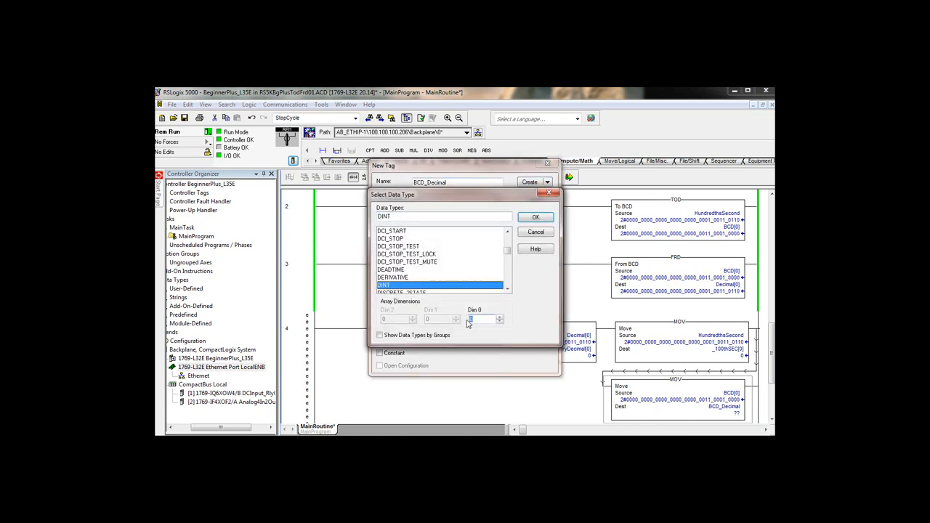
pyautogui.write('10')
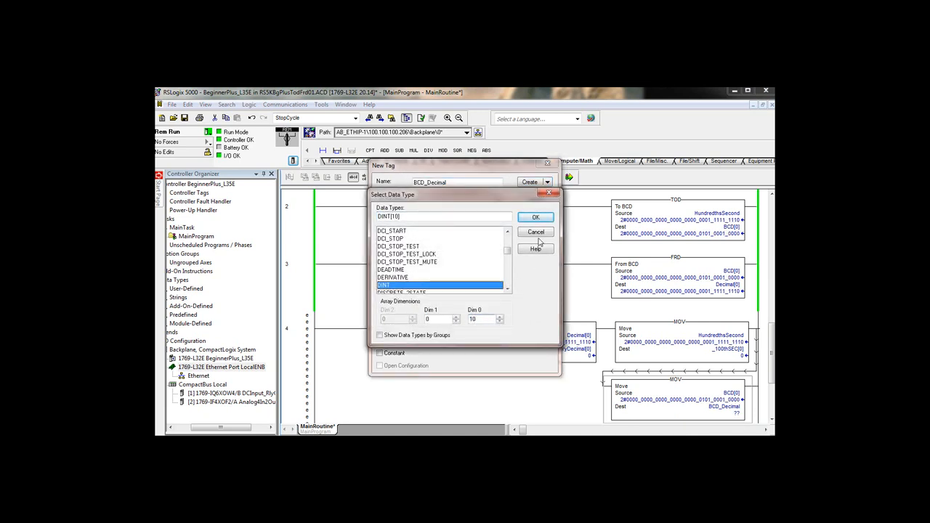
pyautogui.click(535, 216)
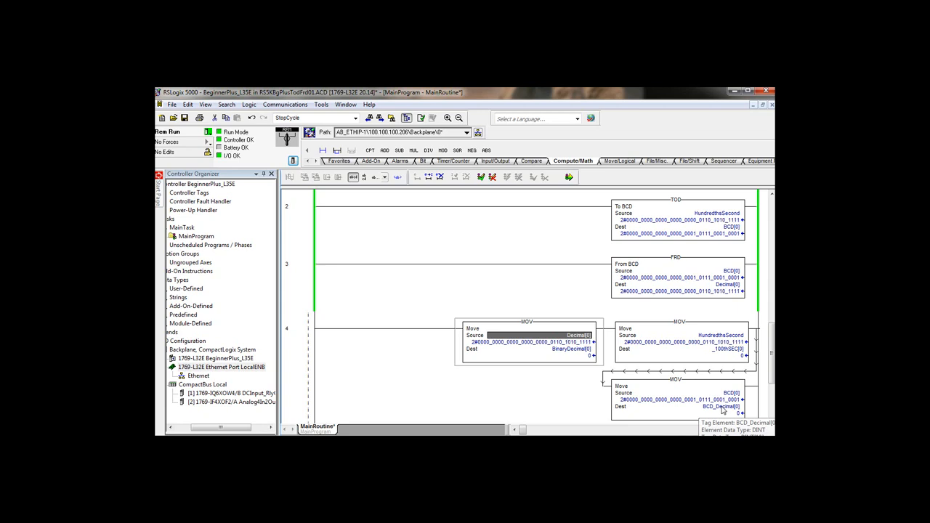
pyautogui.rightClick(721, 398)
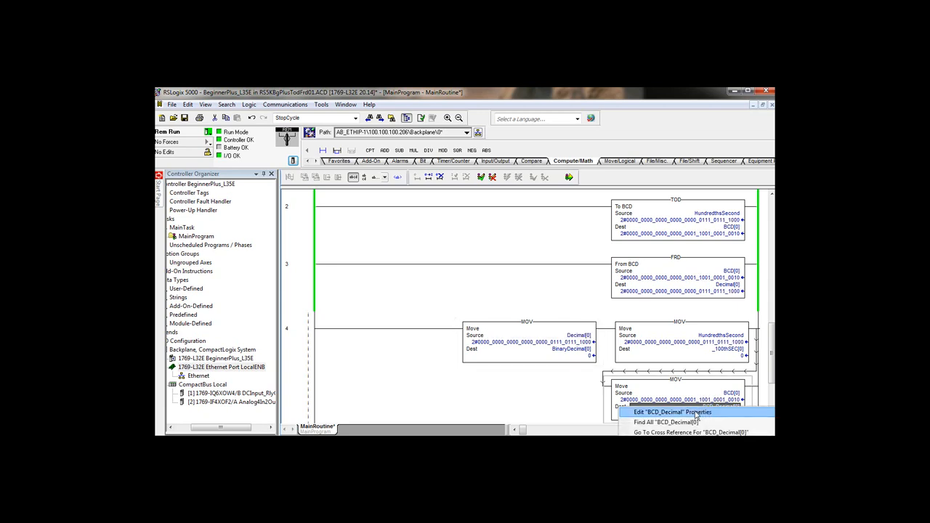
pyautogui.click(670, 413)
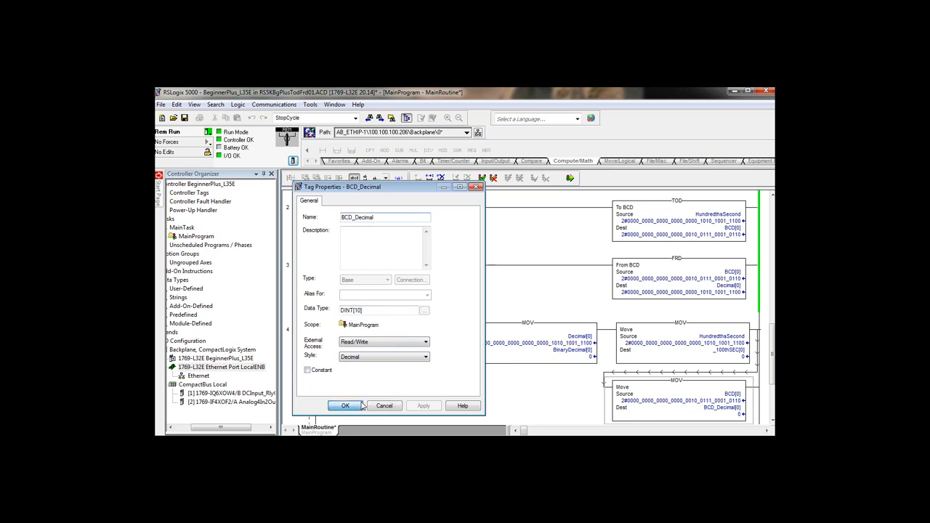
pyautogui.click(346, 406)
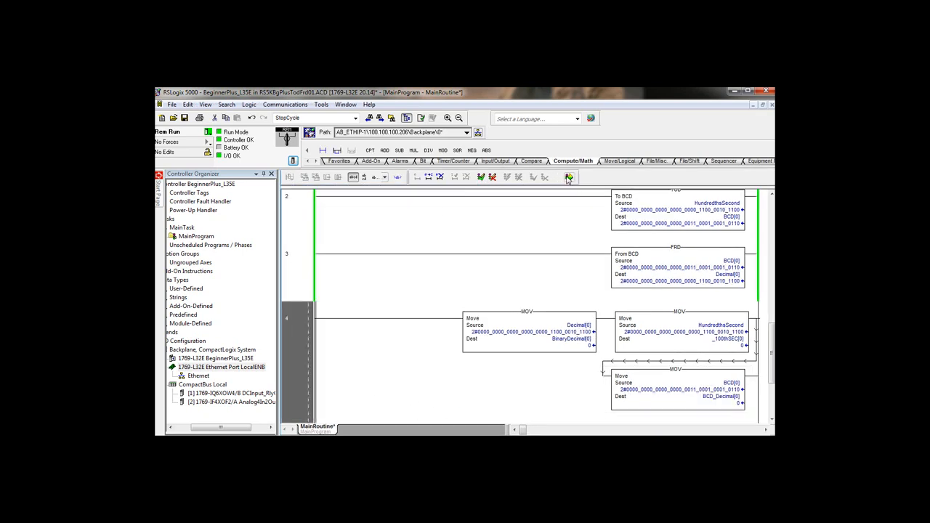
# Step: Finalize all edits in the program, confirm with Yes, and inspect a Move source tag's options
pyautogui.click(569, 177)
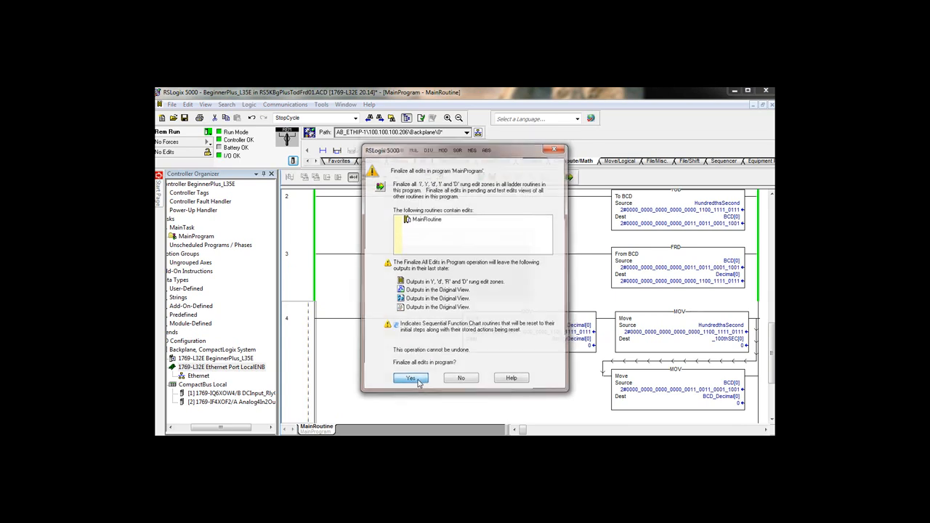
pyautogui.click(410, 378)
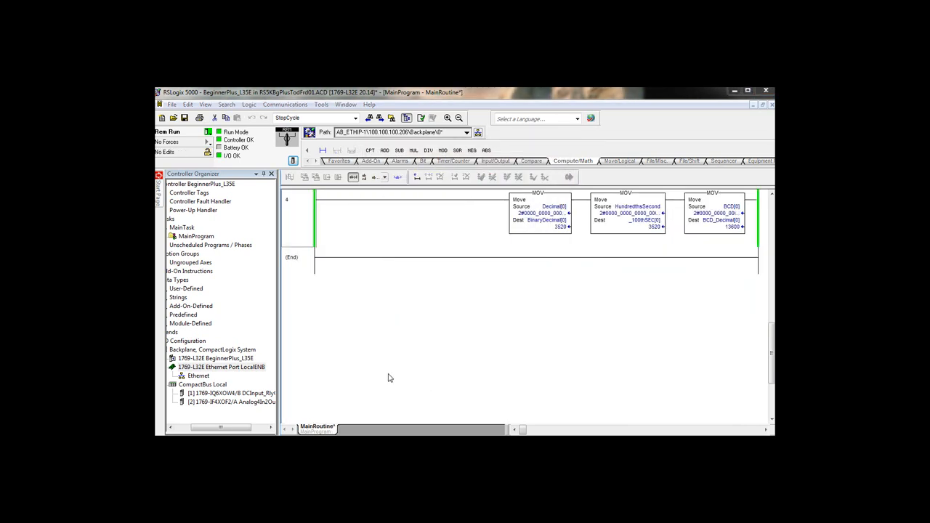
pyautogui.rightClick(554, 206)
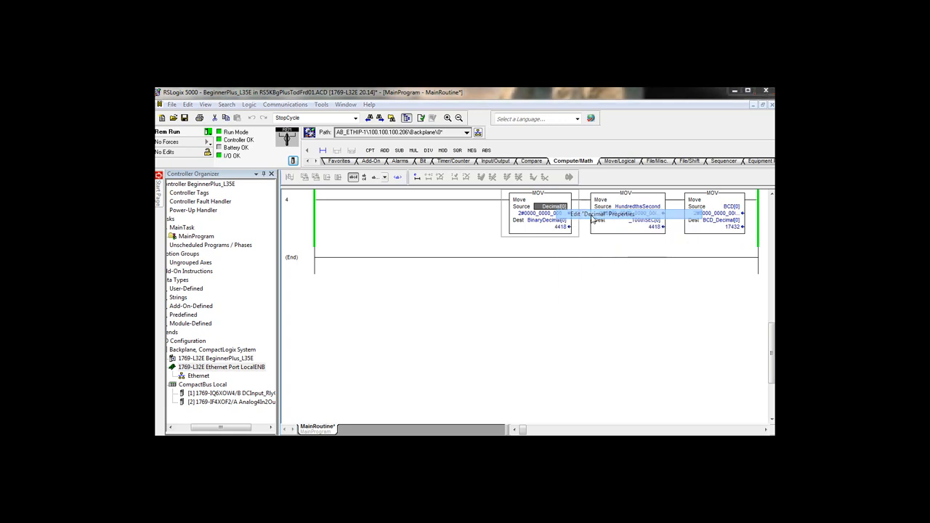
pyautogui.click(596, 214)
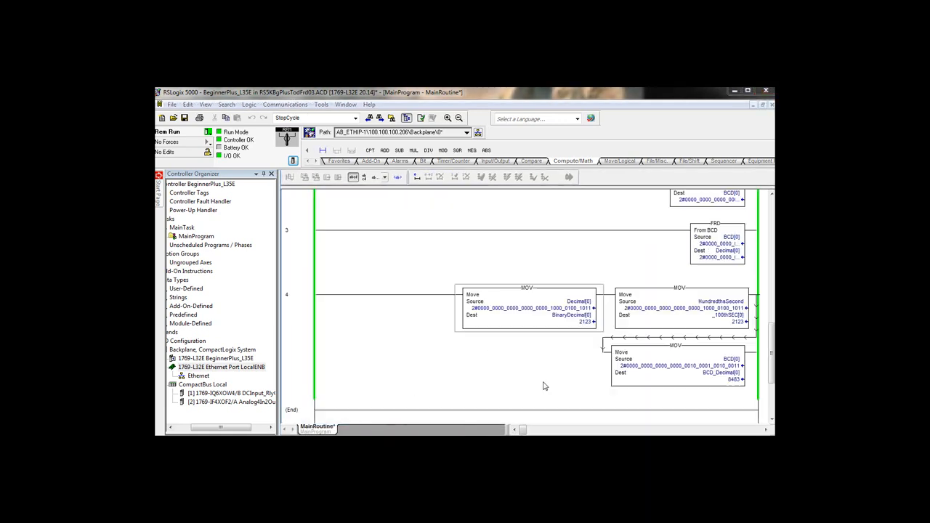
pyautogui.moveTo(522, 308)
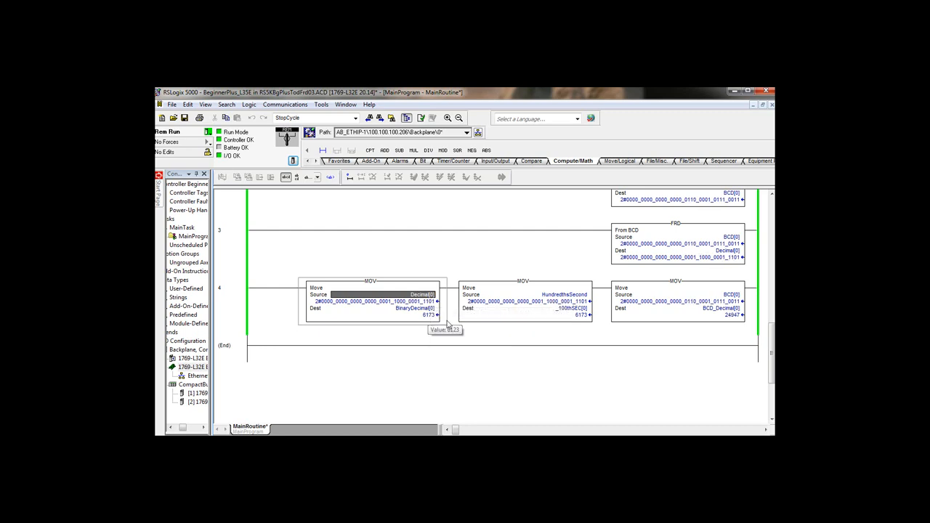
pyautogui.moveTo(564, 301)
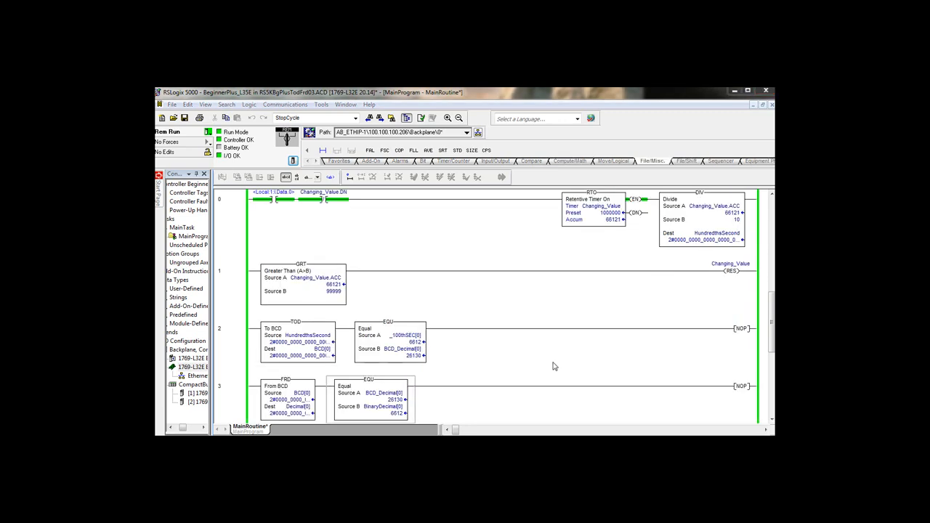
pyautogui.scroll(-3)
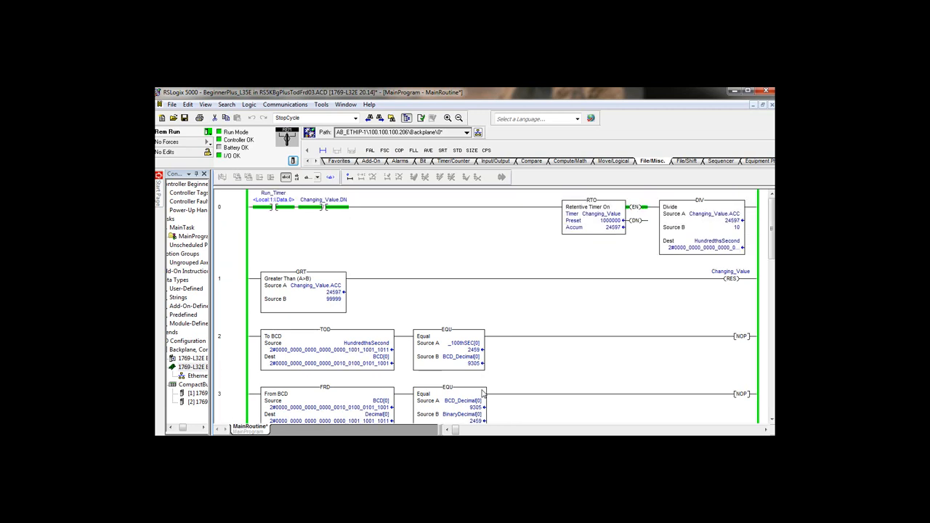
pyautogui.scroll(-3)
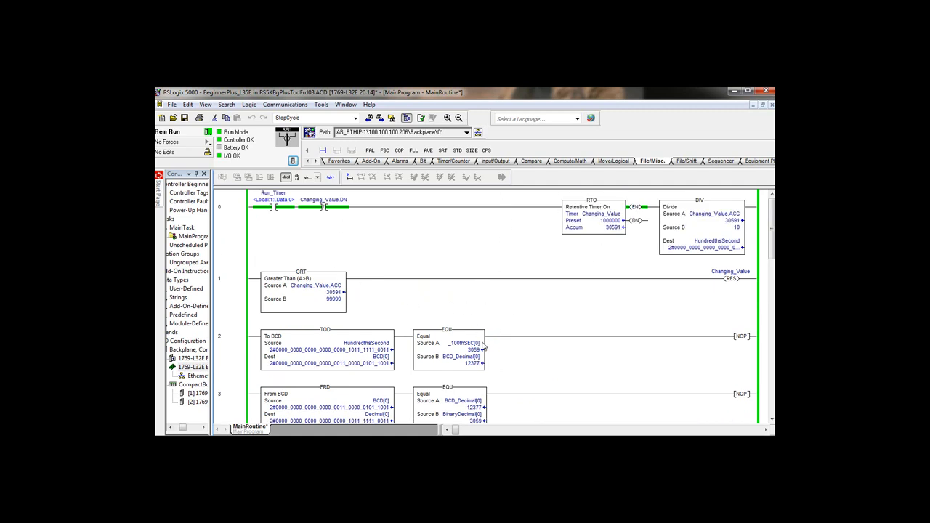
pyautogui.scroll(-3)
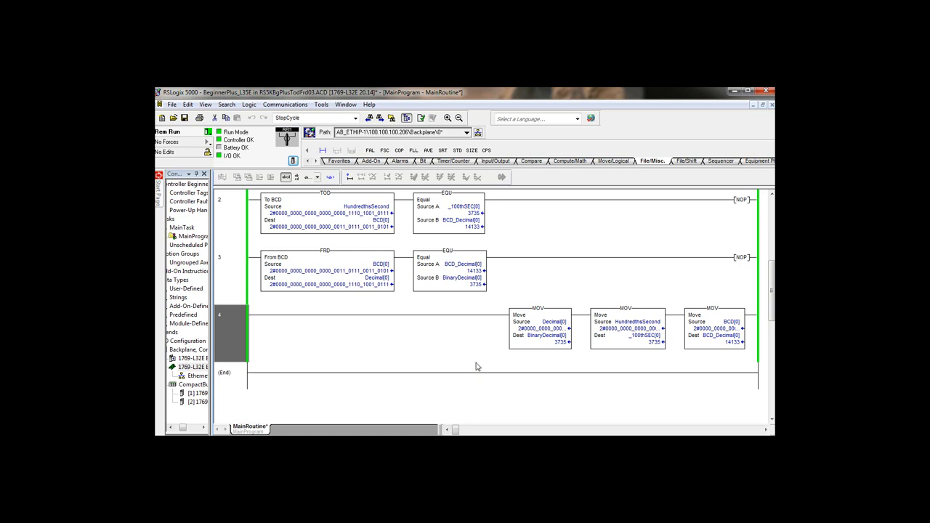
pyautogui.moveTo(636, 399)
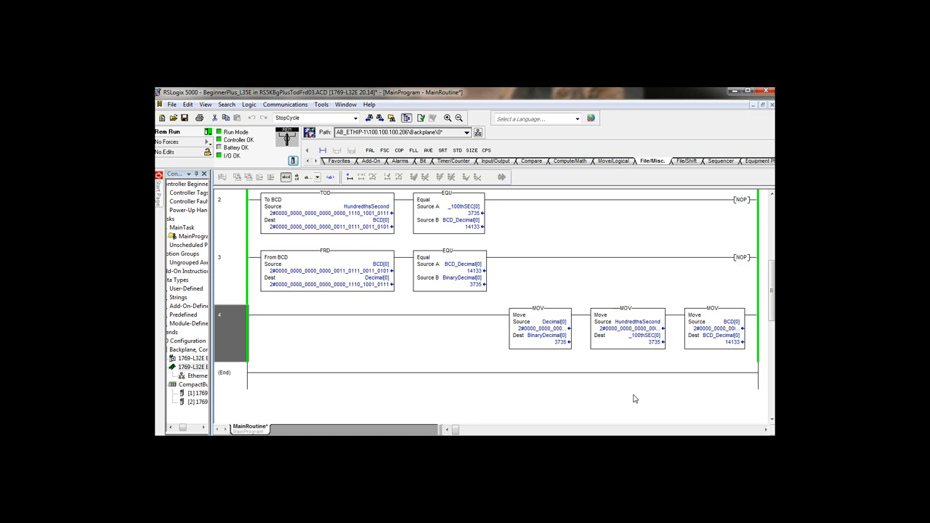
pyautogui.moveTo(683, 402)
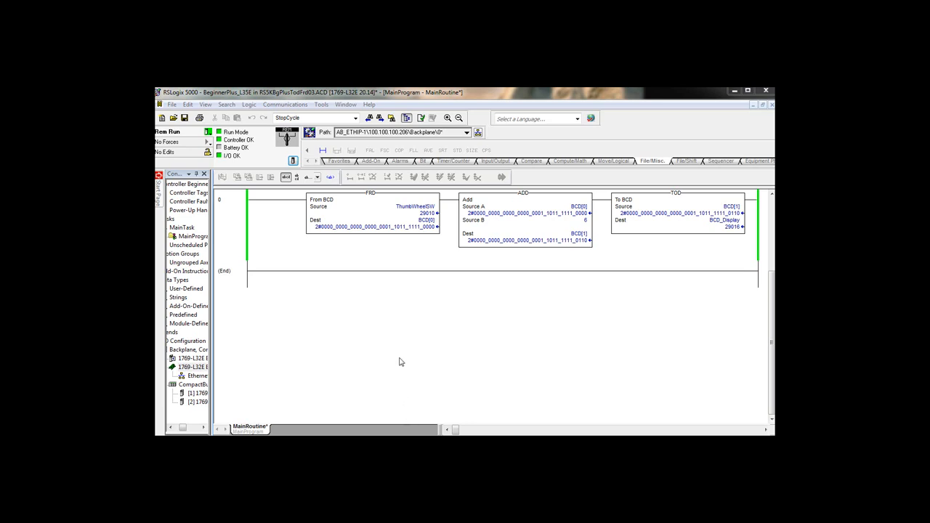
pyautogui.moveTo(402, 288)
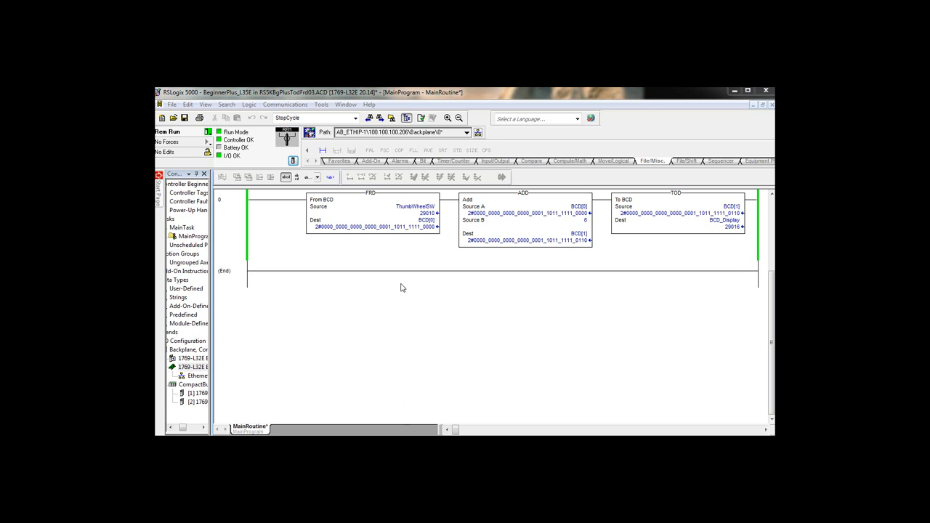
pyautogui.moveTo(414, 209)
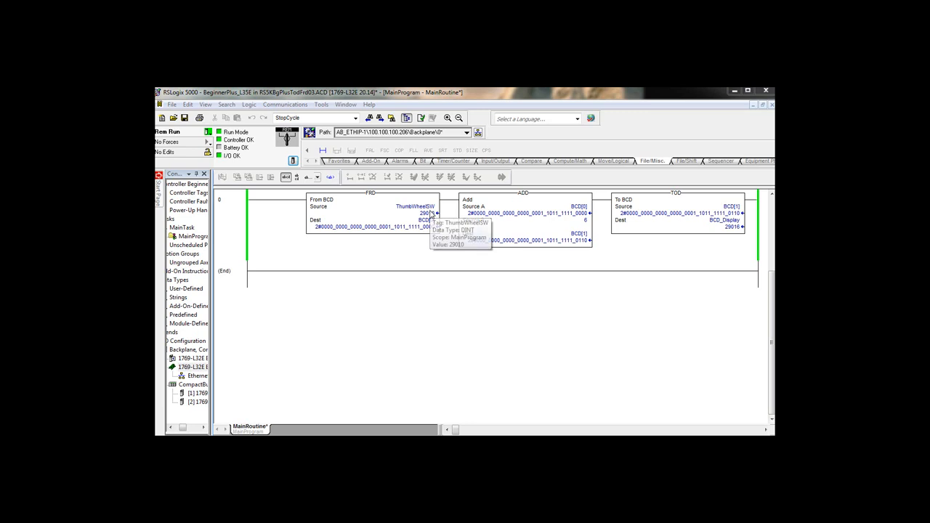
pyautogui.moveTo(377, 200)
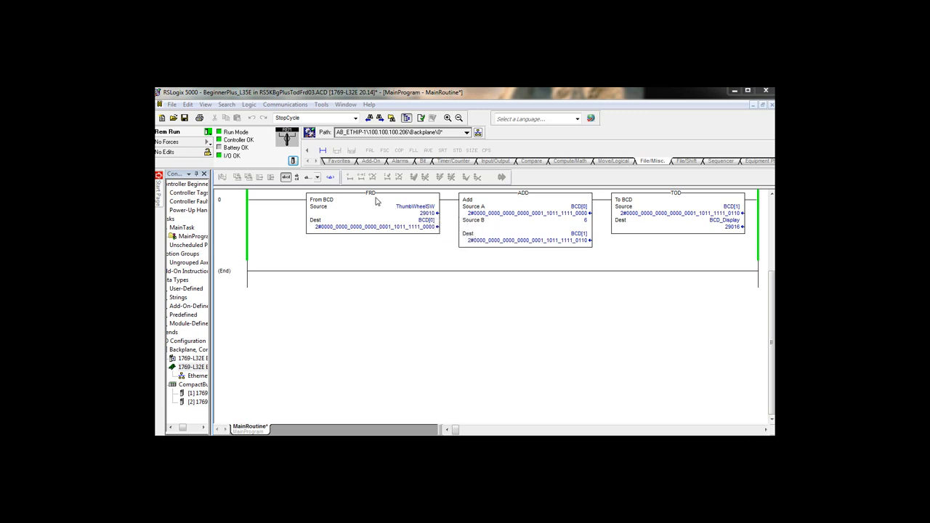
pyautogui.moveTo(425, 218)
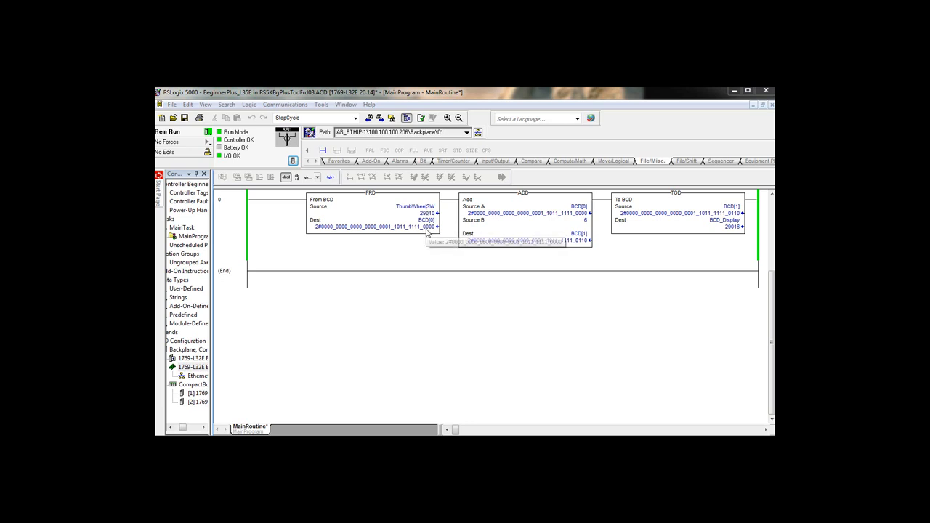
pyautogui.moveTo(427, 233)
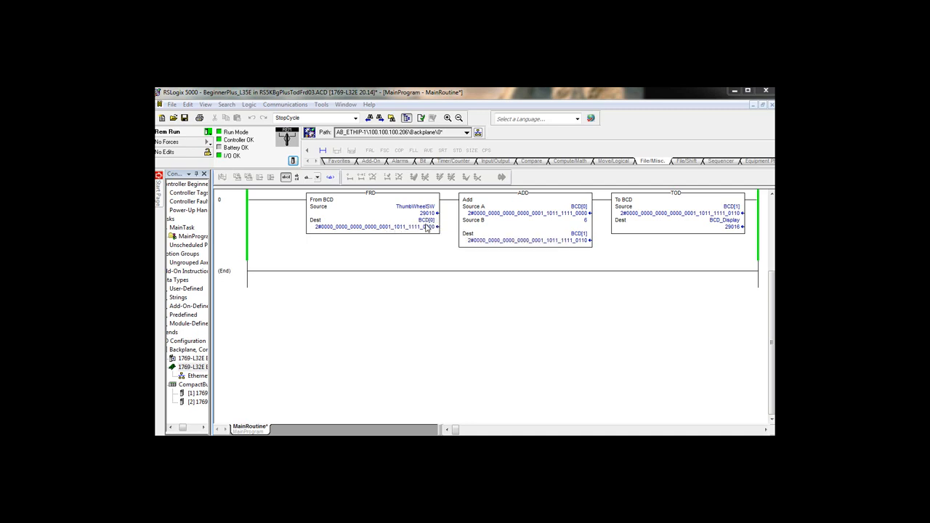
pyautogui.moveTo(429, 227)
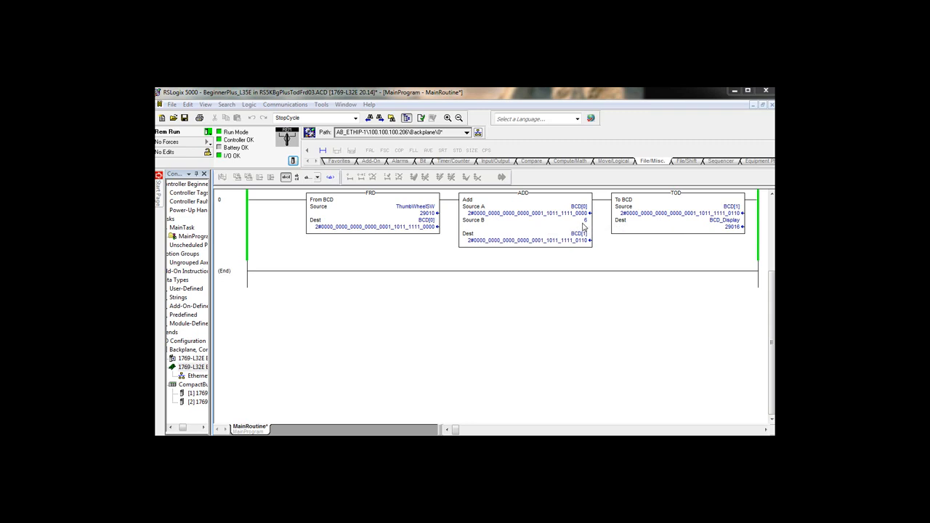
pyautogui.moveTo(582, 244)
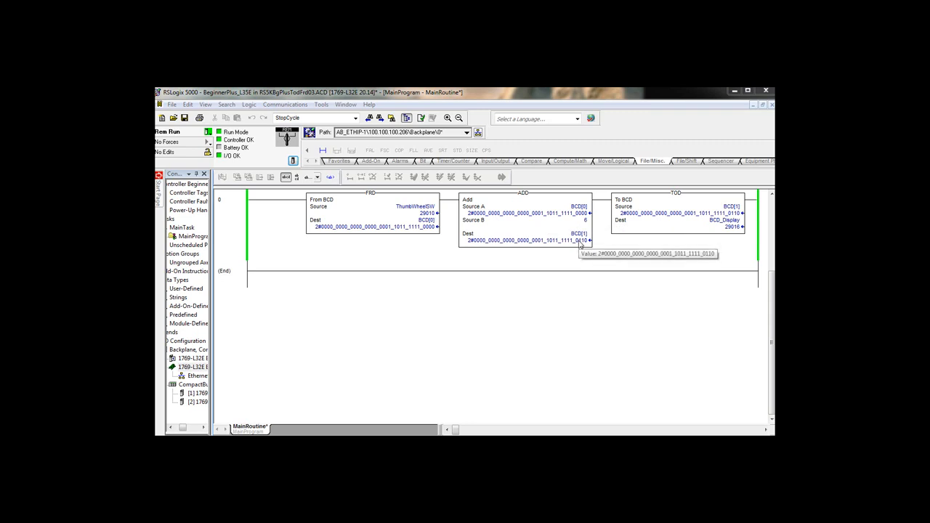
pyautogui.moveTo(695, 210)
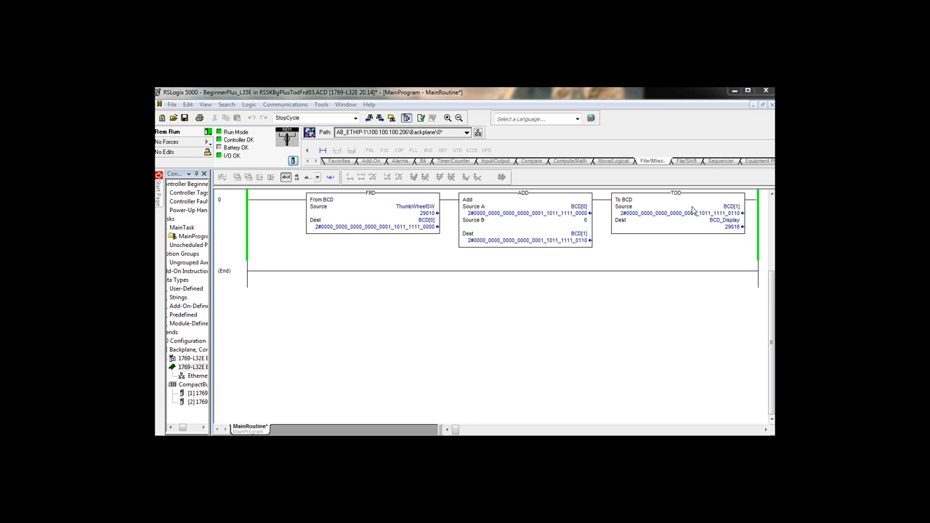
pyautogui.moveTo(416, 216)
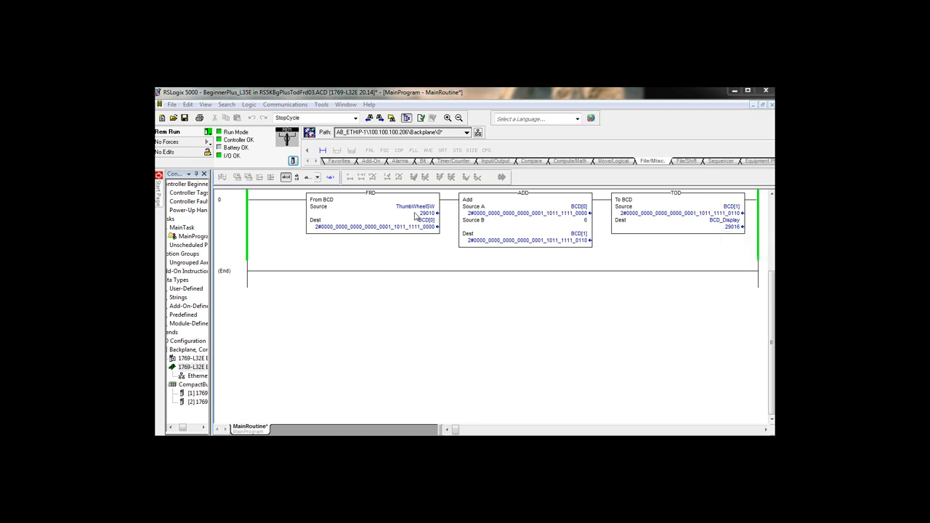
pyautogui.moveTo(420, 218)
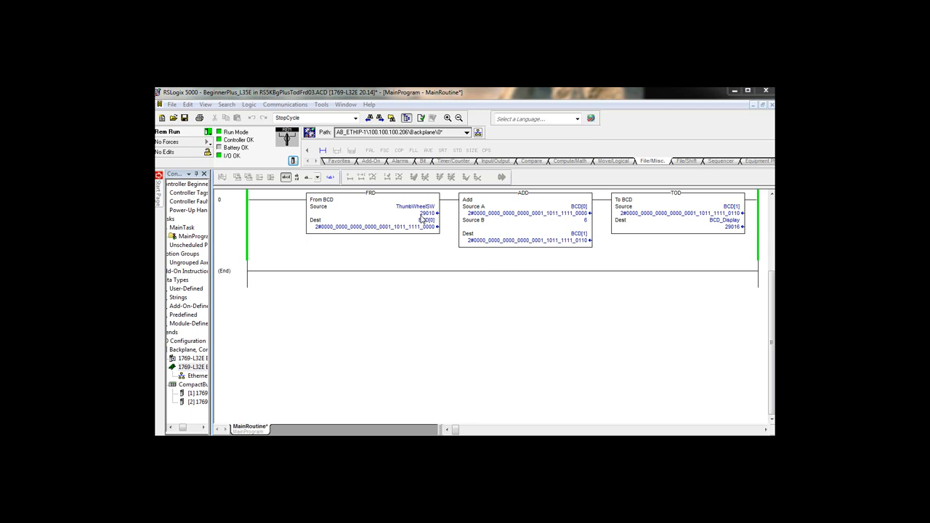
pyautogui.moveTo(733, 227)
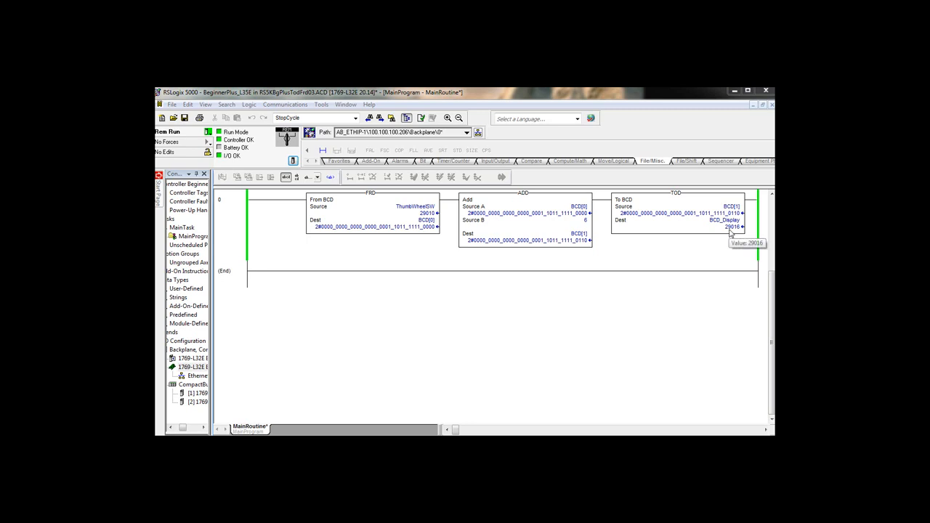
pyautogui.moveTo(672, 284)
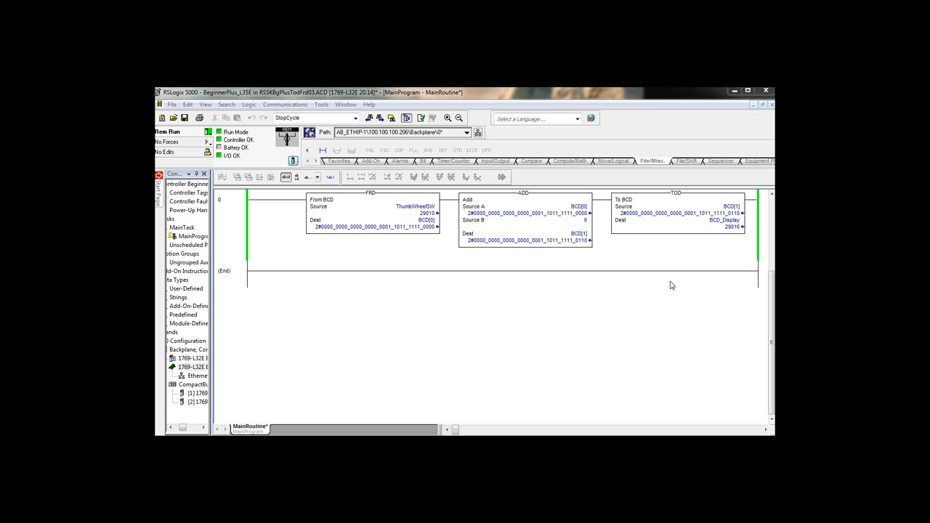
pyautogui.moveTo(695, 413)
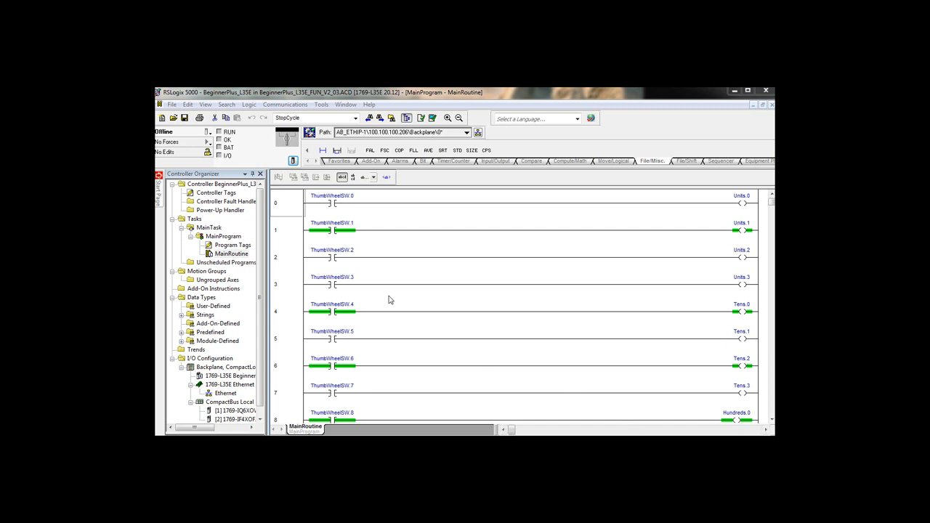
pyautogui.moveTo(346, 203)
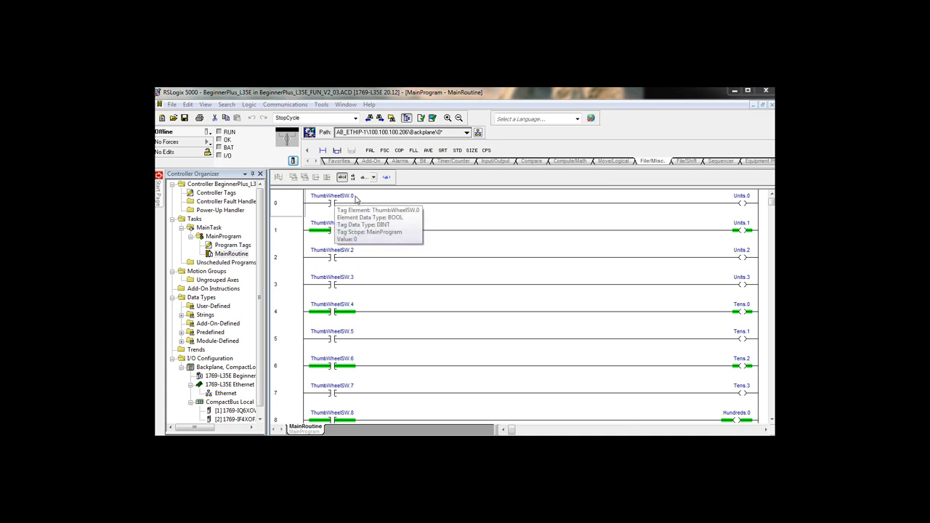
pyautogui.moveTo(367, 333)
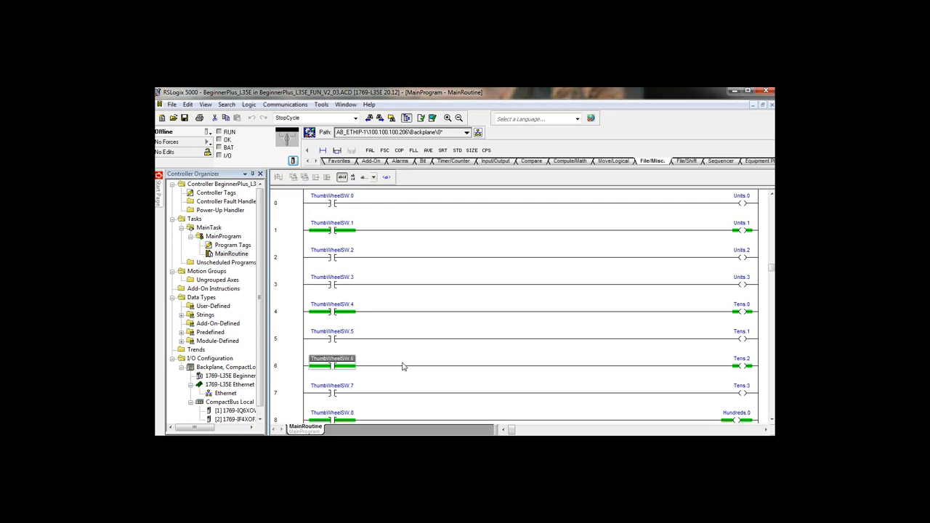
pyautogui.scroll(-3)
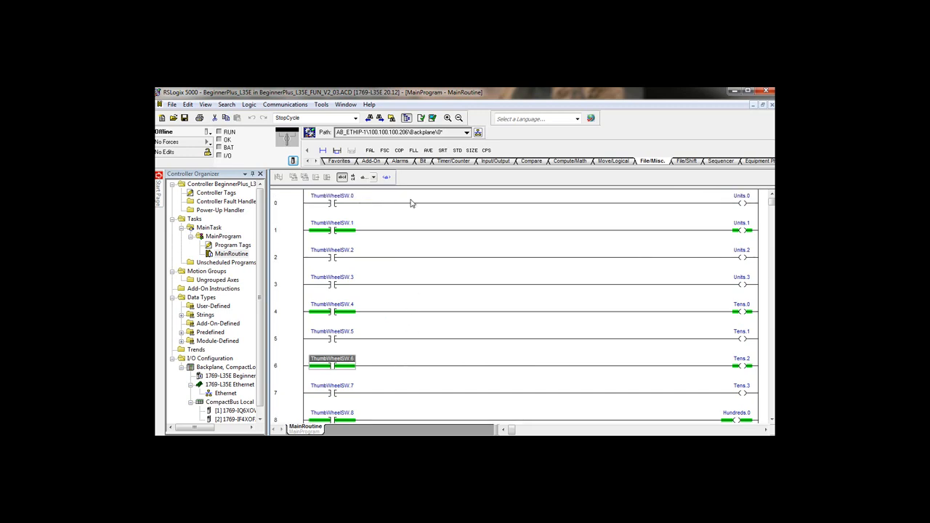
pyautogui.moveTo(740, 215)
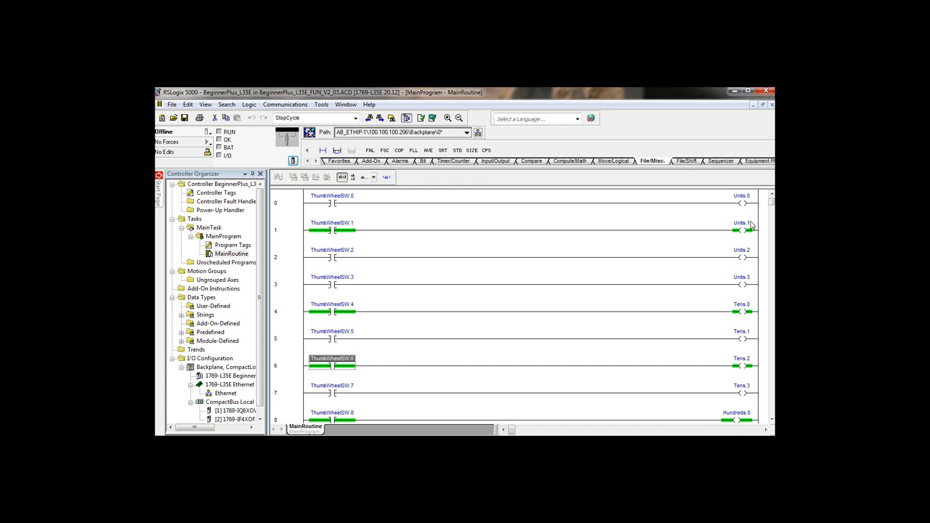
pyautogui.moveTo(754, 312)
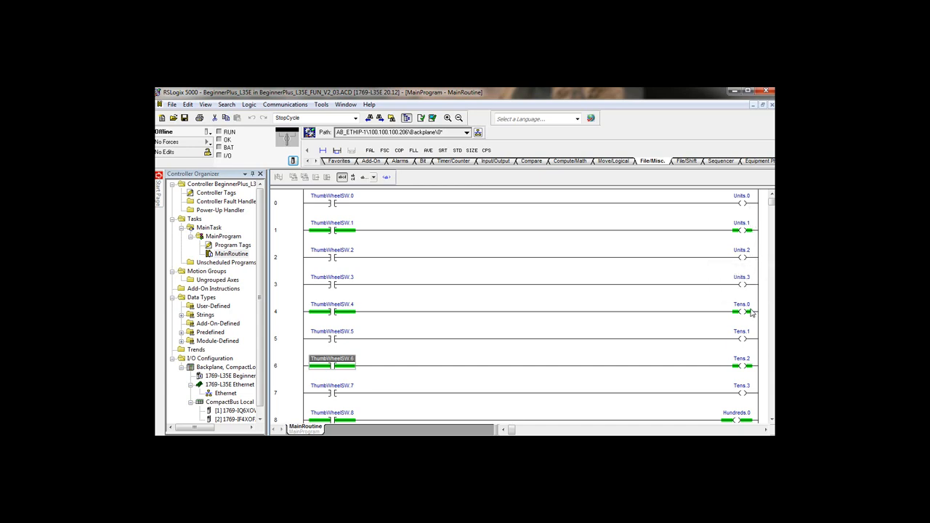
pyautogui.scroll(-3)
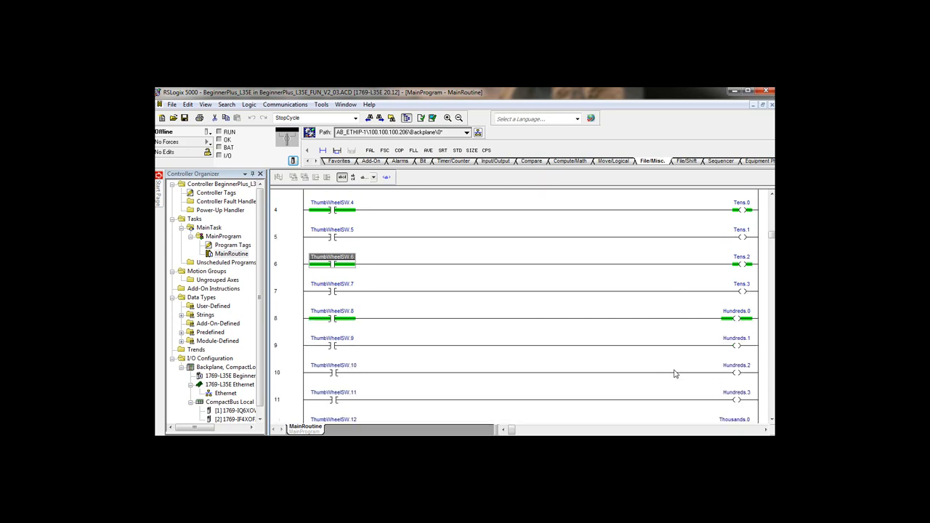
pyautogui.scroll(-3)
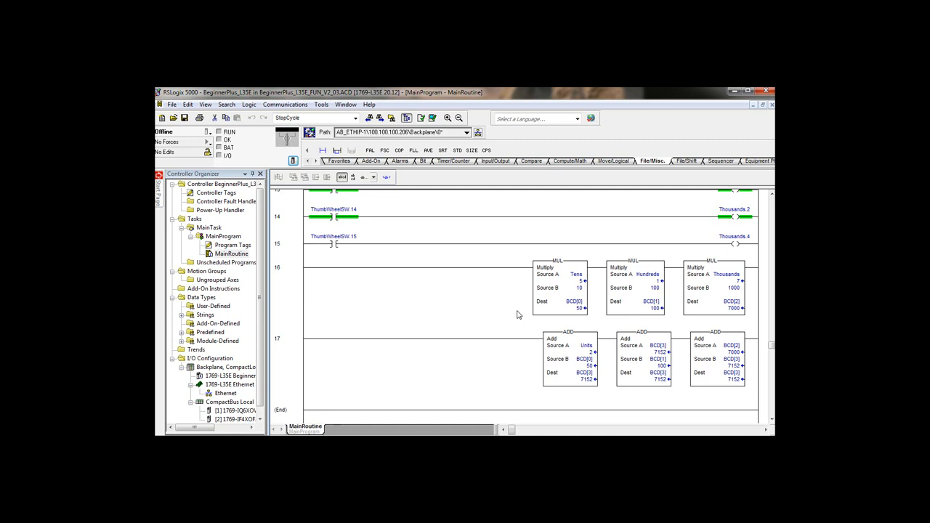
pyautogui.moveTo(582, 289)
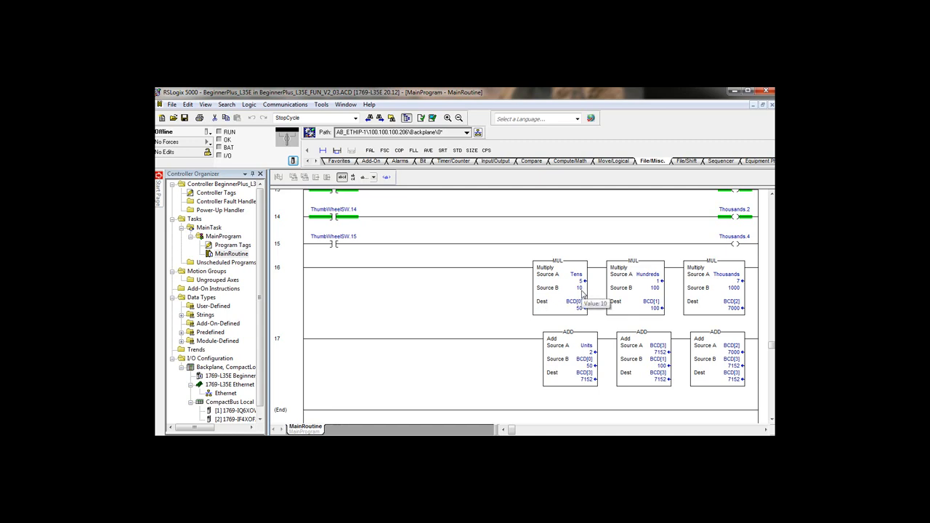
pyautogui.moveTo(581, 313)
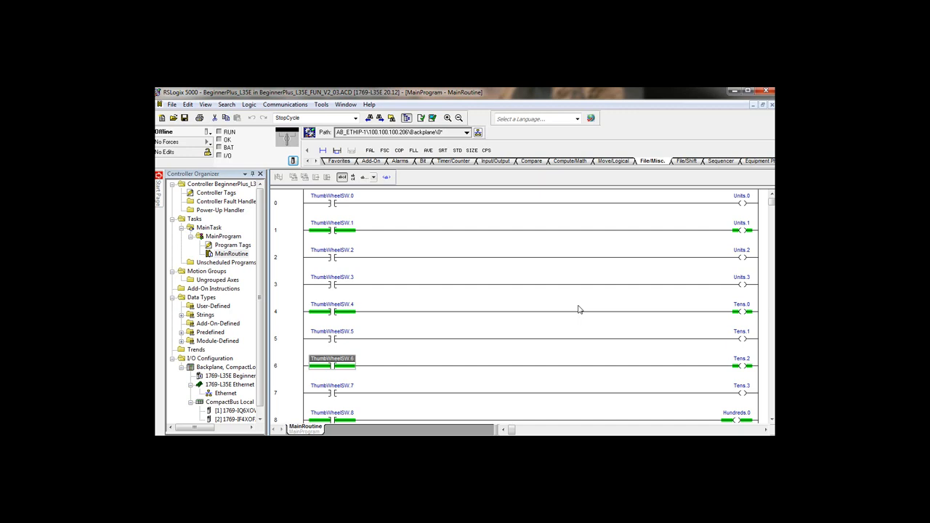
pyautogui.scroll(-3)
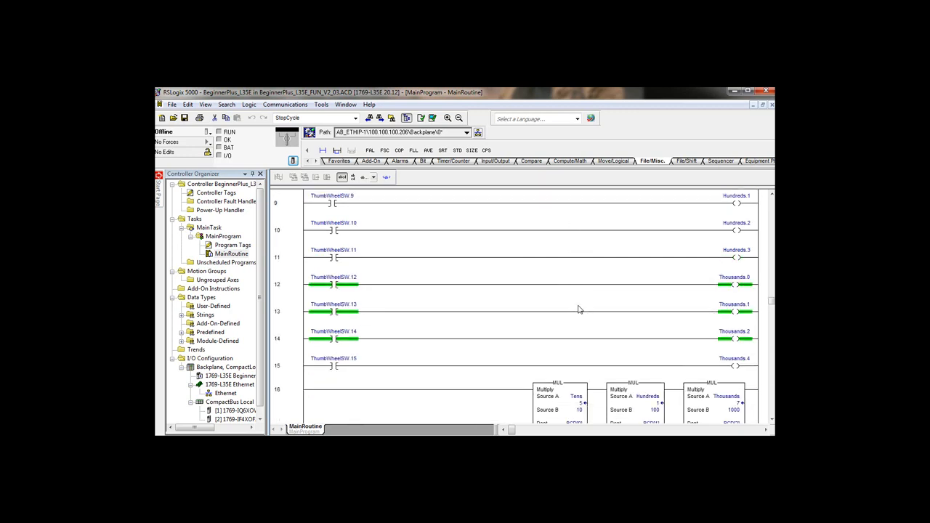
pyautogui.scroll(-3)
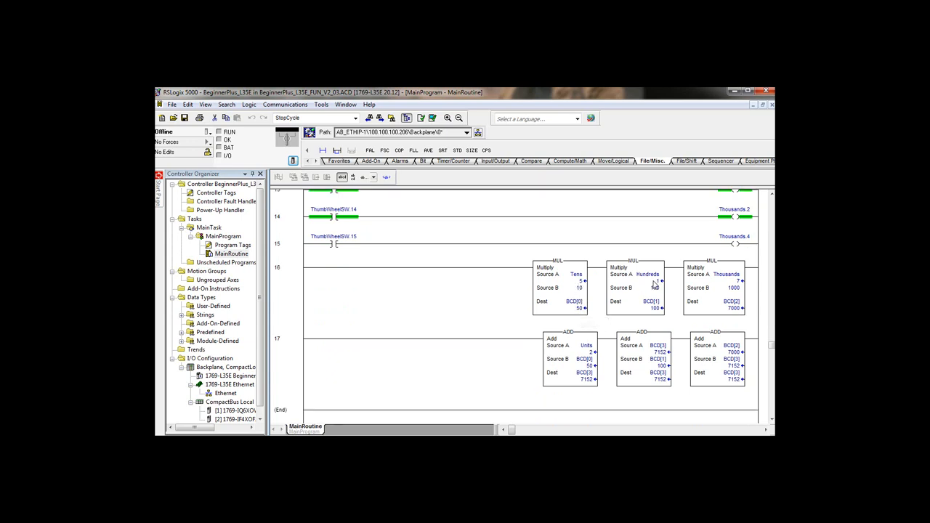
pyautogui.moveTo(736, 307)
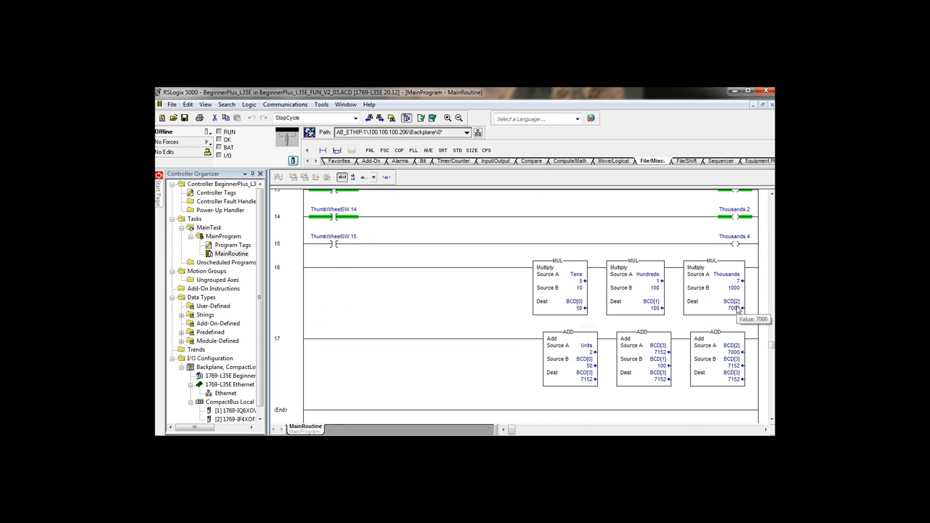
pyautogui.moveTo(599, 333)
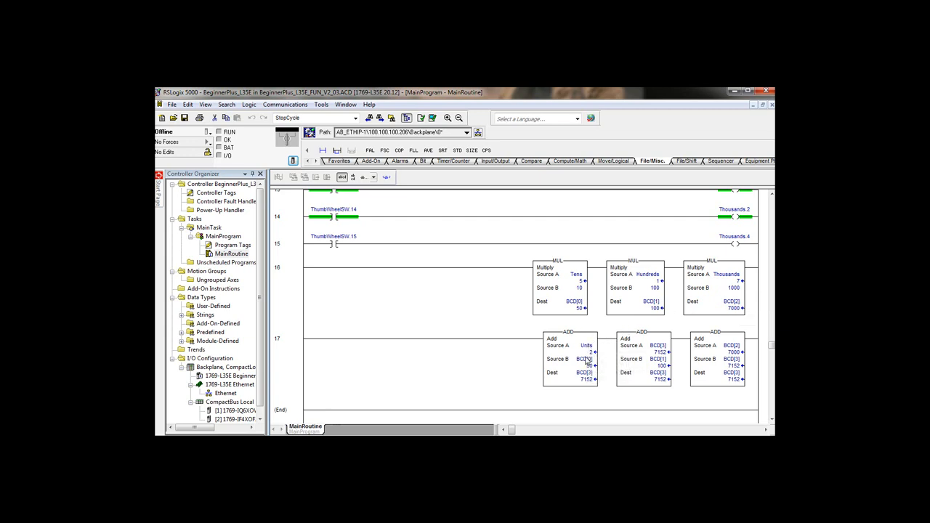
pyautogui.moveTo(589, 372)
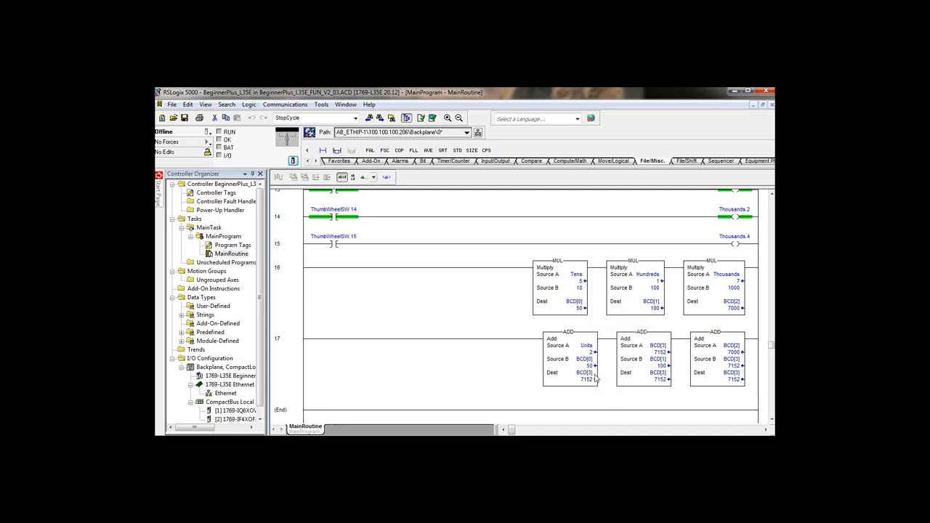
pyautogui.moveTo(590, 378)
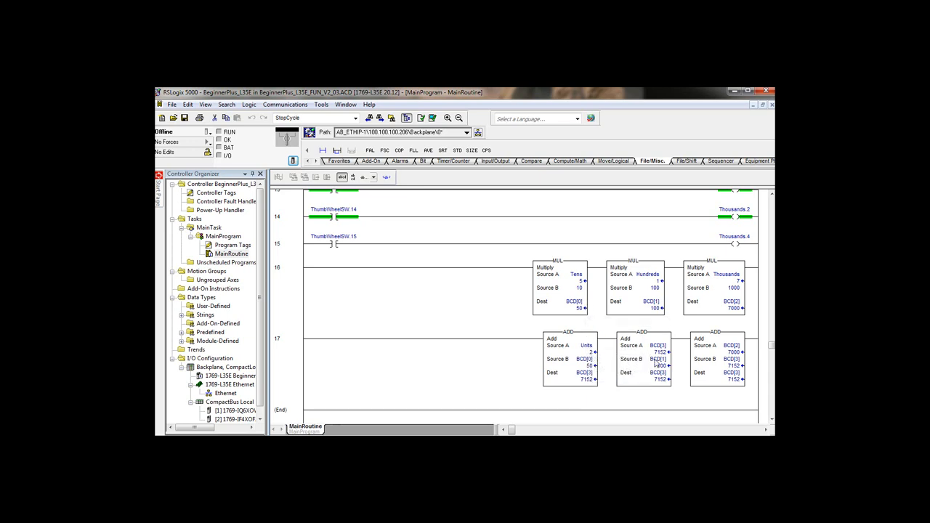
pyautogui.moveTo(654, 308)
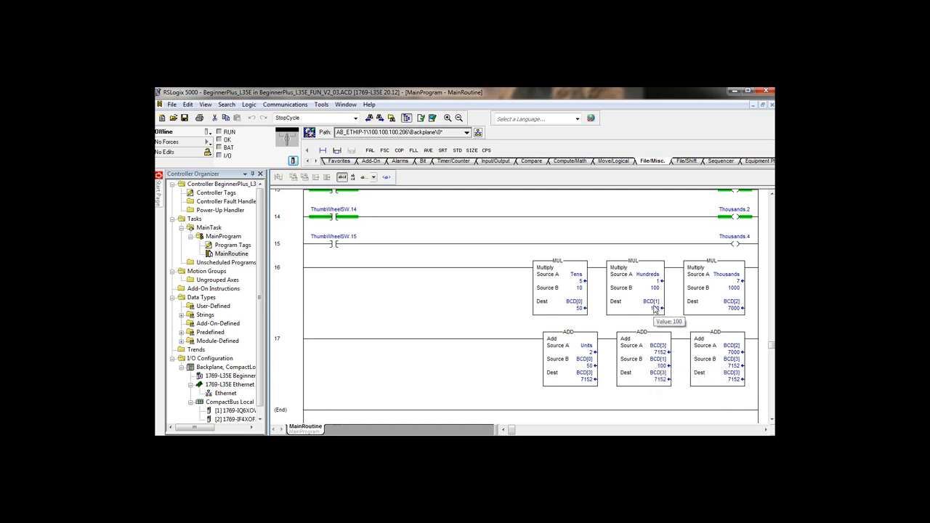
pyautogui.moveTo(666, 377)
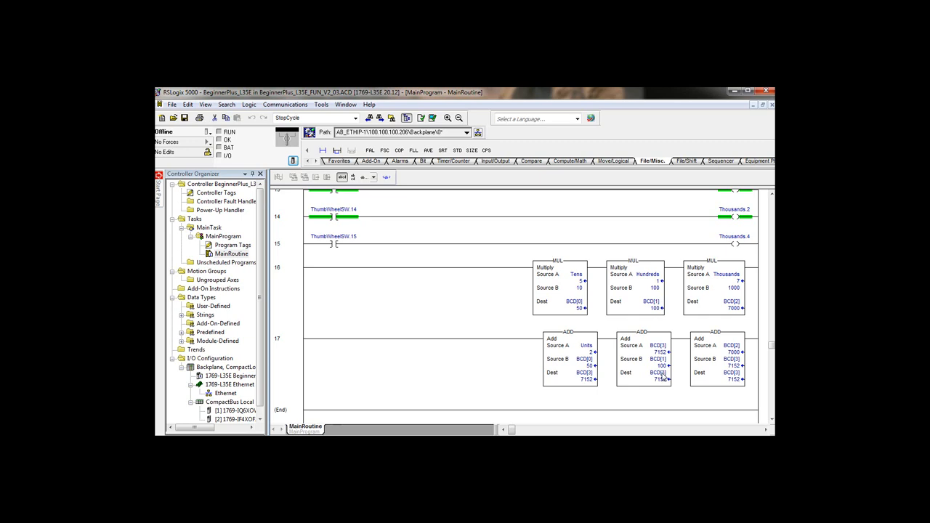
pyautogui.moveTo(733, 338)
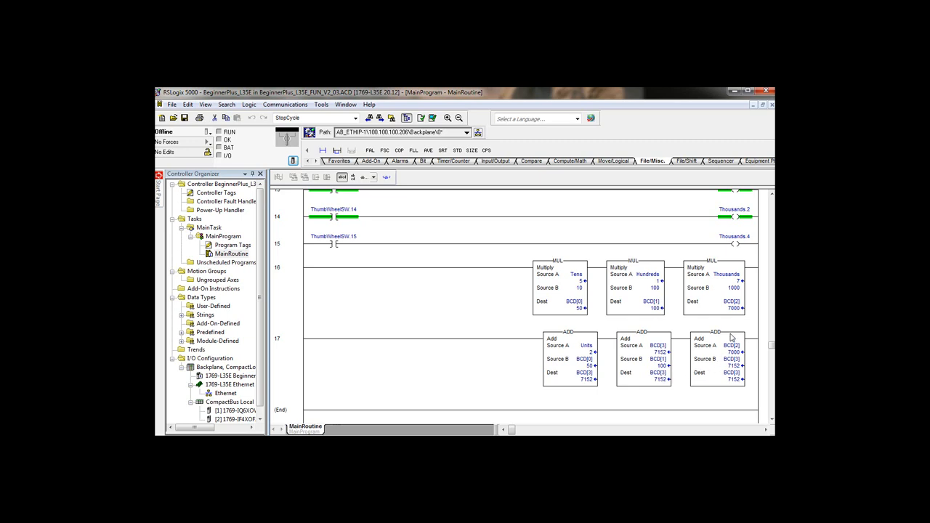
pyautogui.moveTo(732, 335)
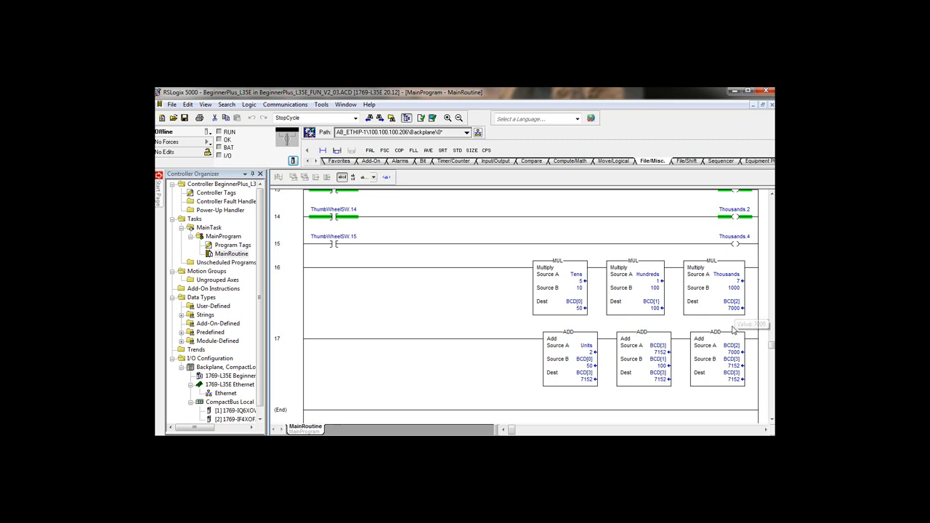